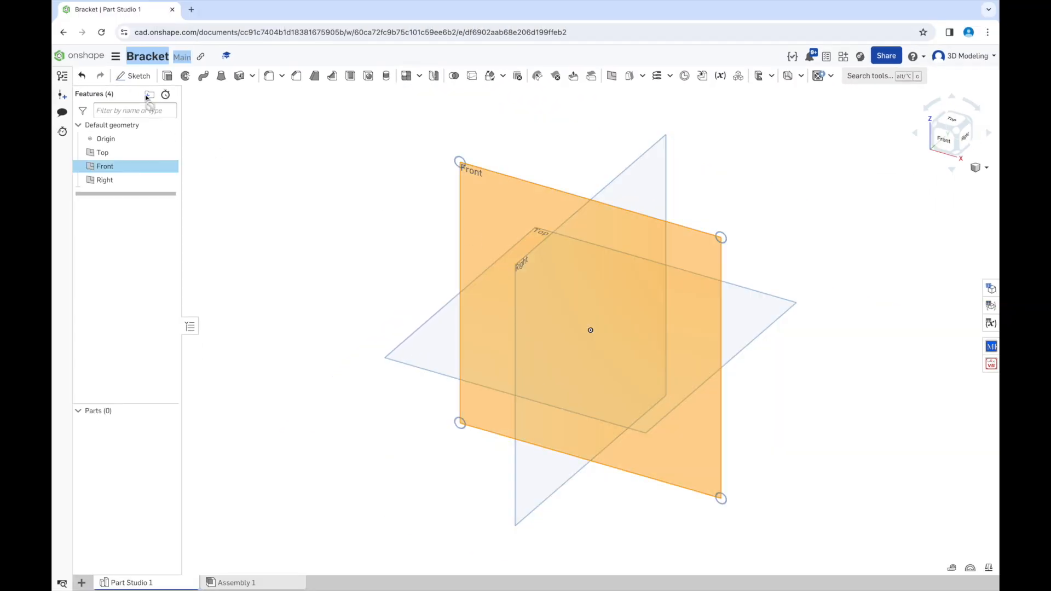
- Sketch an L profile on the Front plane with 45 and 45 mm legs and 5 mm thickness
{"action": "left_click", "coordinate": [138, 75]}
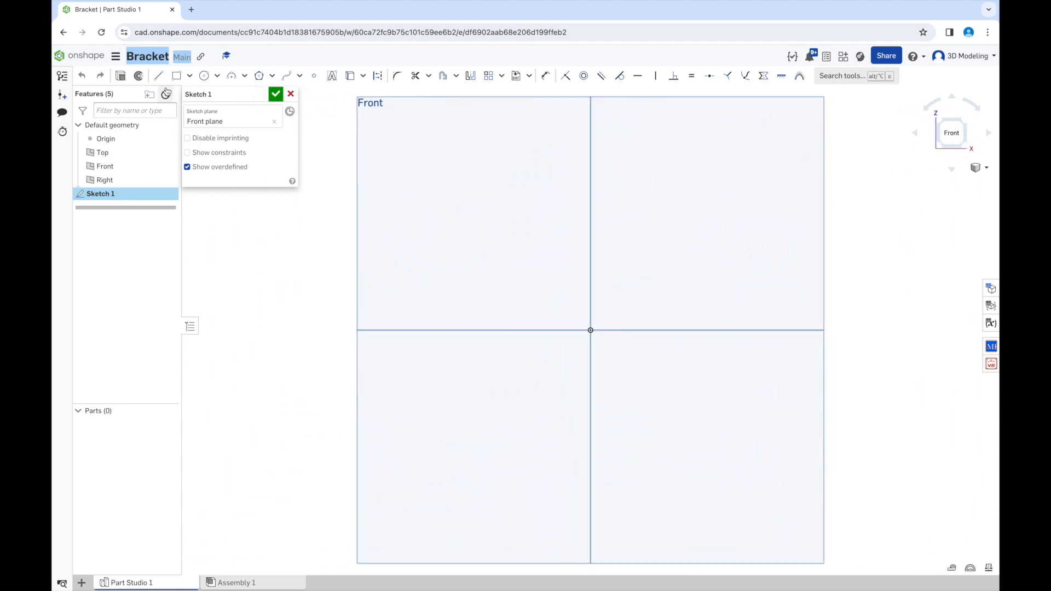
{"action": "left_click", "coordinate": [157, 75]}
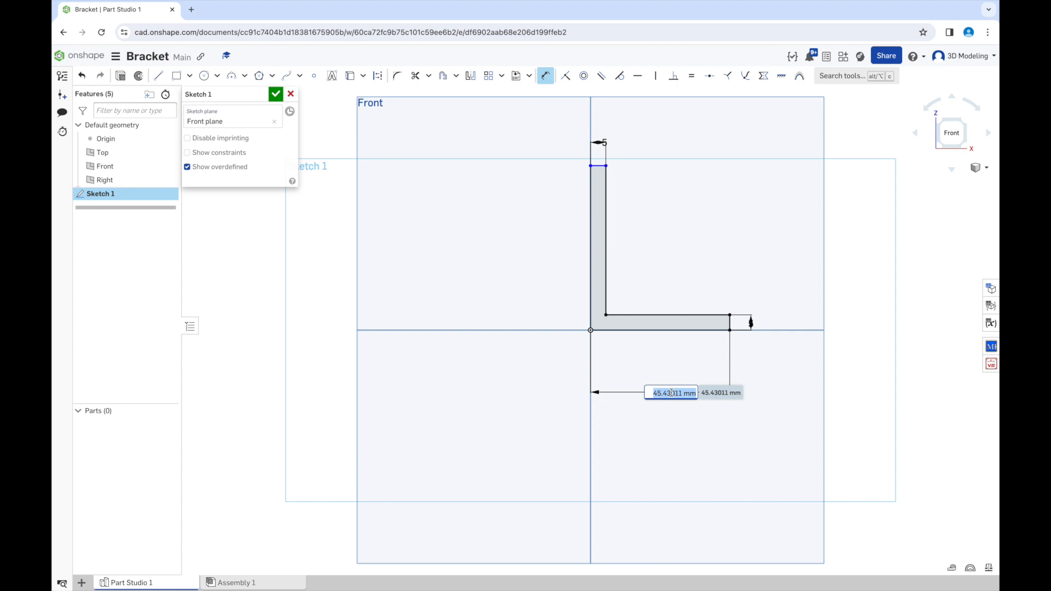
{"action": "type", "text": "45"}
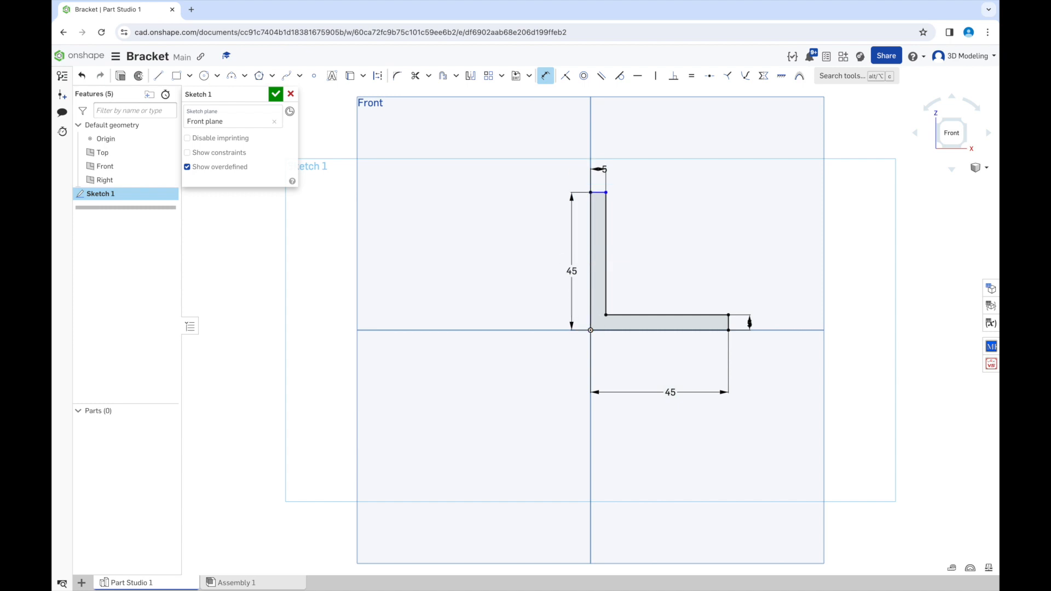
{"action": "left_click", "coordinate": [276, 93]}
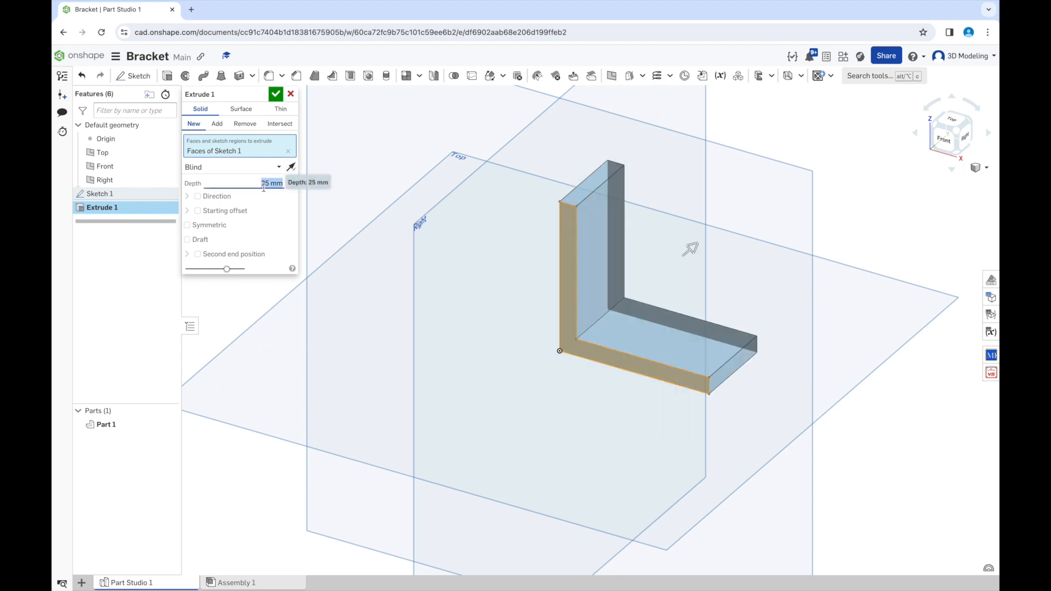
- Extrude the L sketch with a blind depth of 40 mm
{"action": "type", "text": "3"}
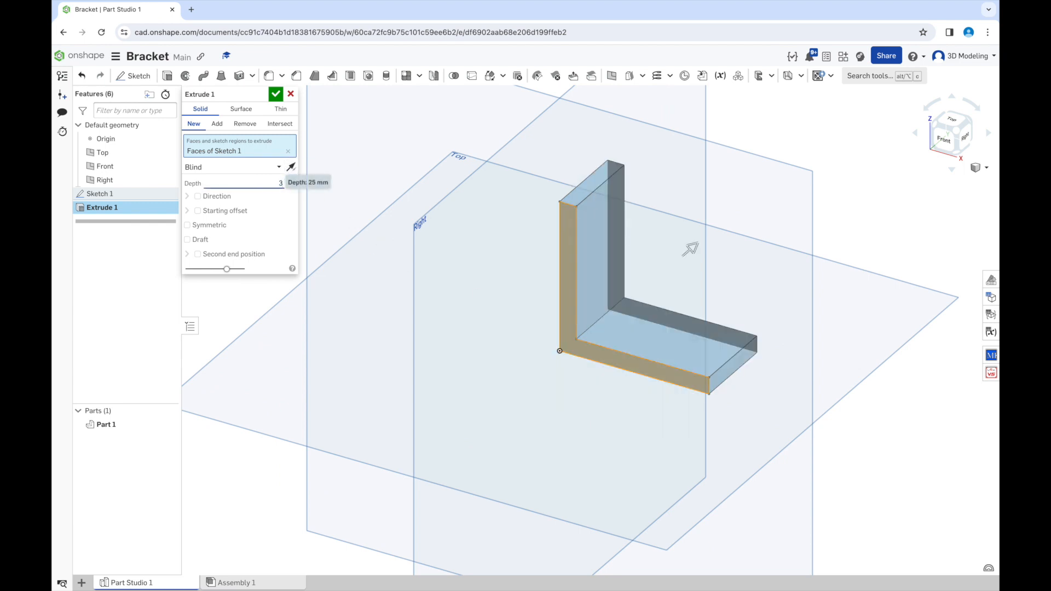
{"action": "type", "text": "30 mm"}
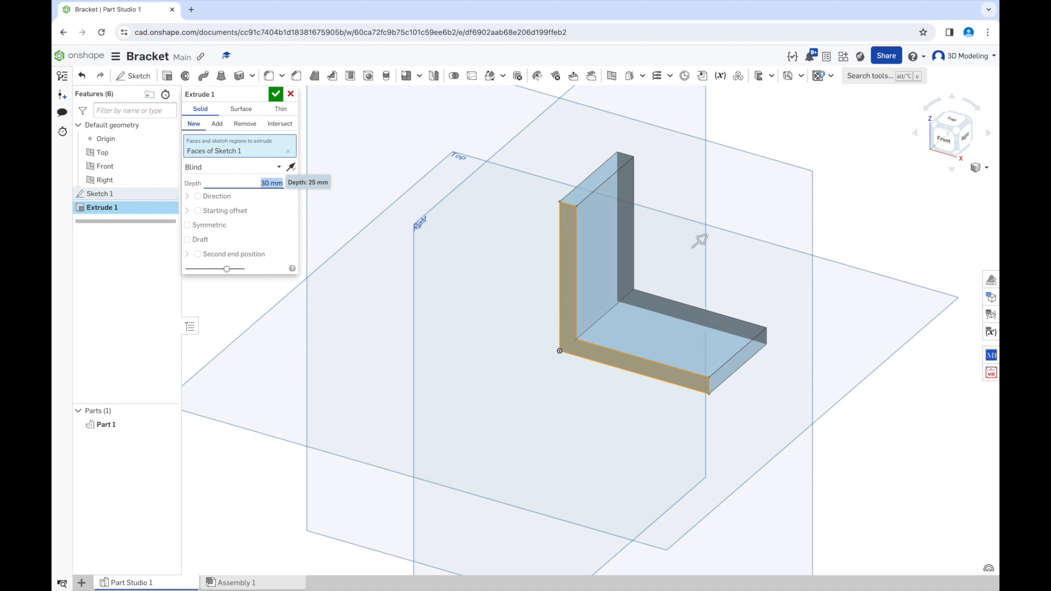
{"action": "type", "text": "40"}
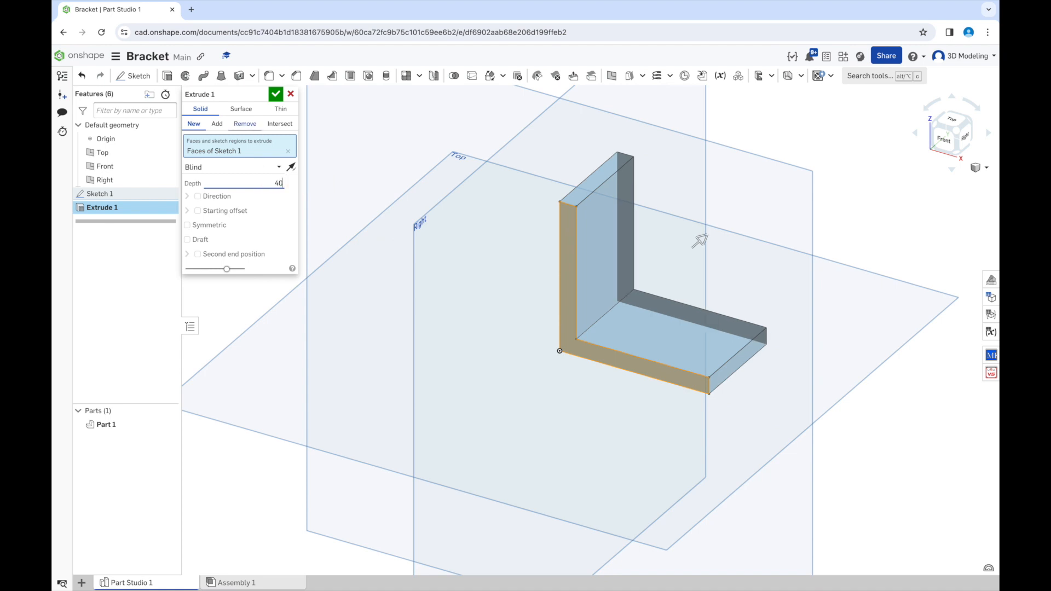
{"action": "left_click", "coordinate": [275, 94]}
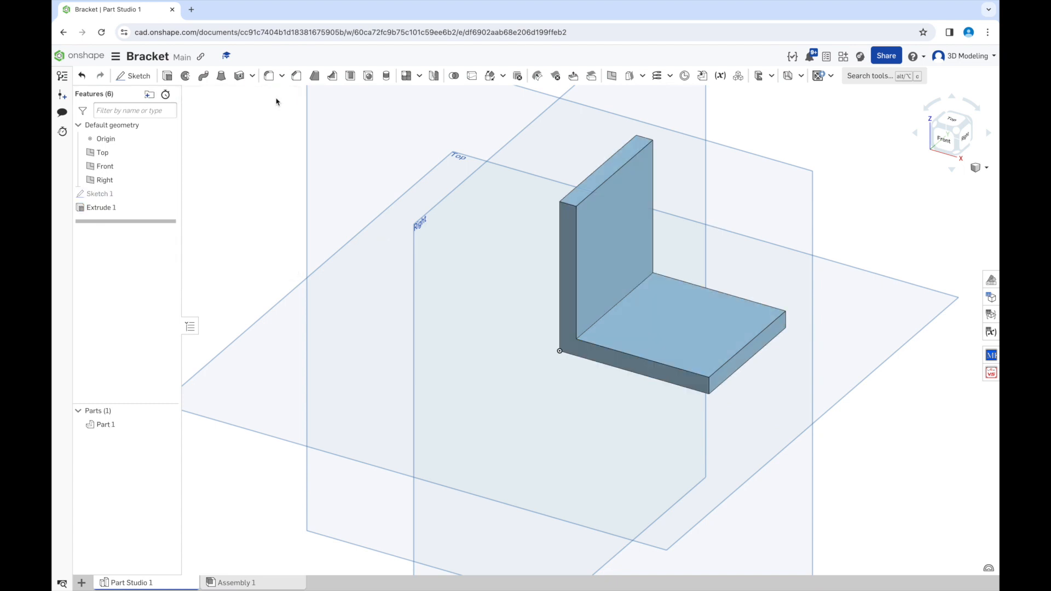
{"action": "mouse_move", "coordinate": [575, 252]}
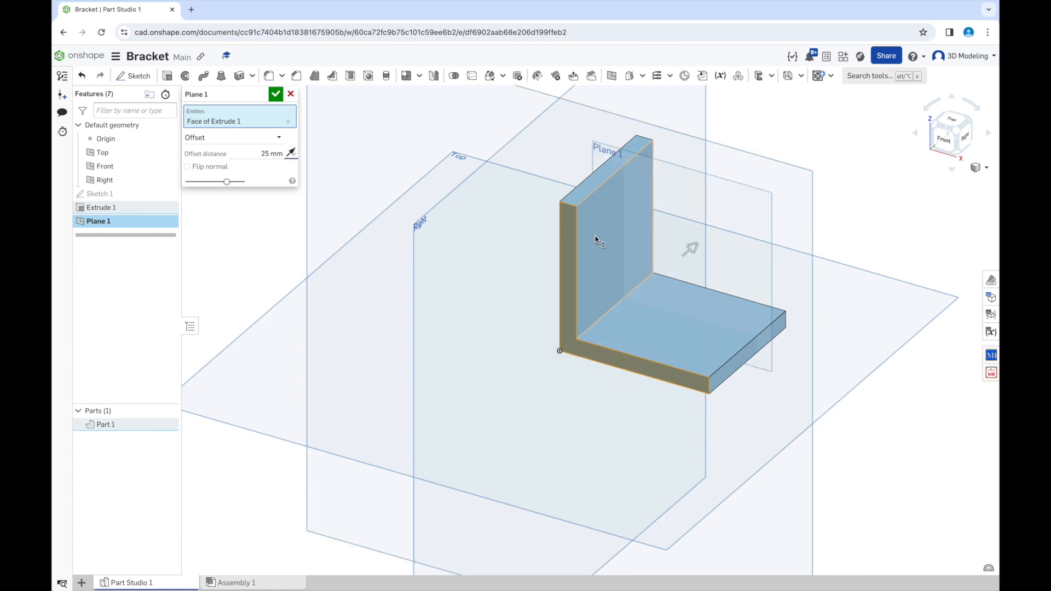
- Create Plane 1 offset 45/2 mm from the bracket's end face
{"action": "left_click", "coordinate": [272, 152]}
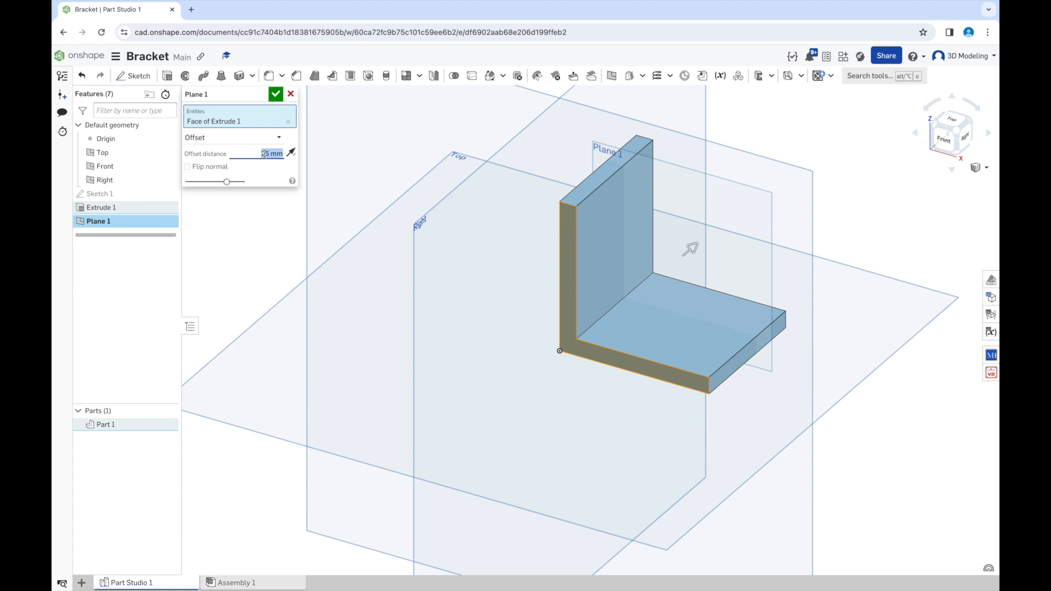
{"action": "type", "text": "45/2)"}
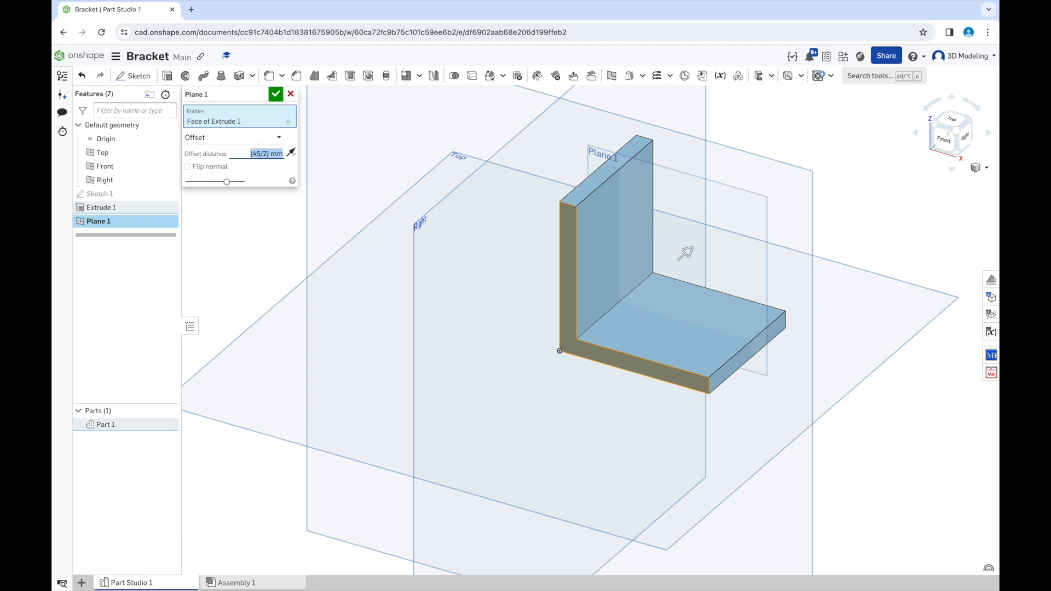
{"action": "left_click", "coordinate": [276, 94]}
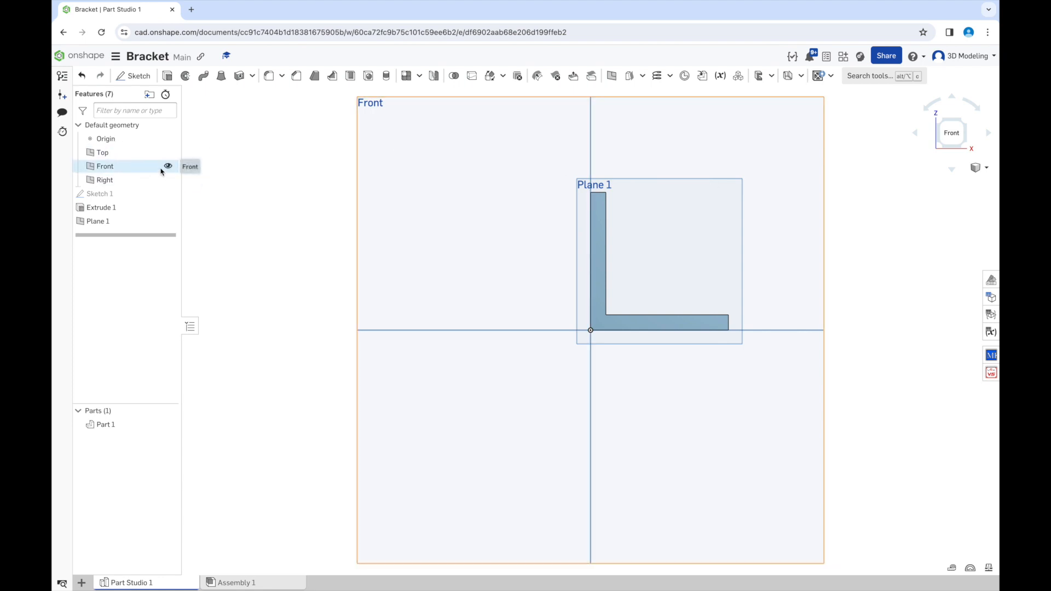
- Hide the Front plane and draw a closed triangular gusset profile on Plane 1
{"action": "left_click", "coordinate": [98, 221]}
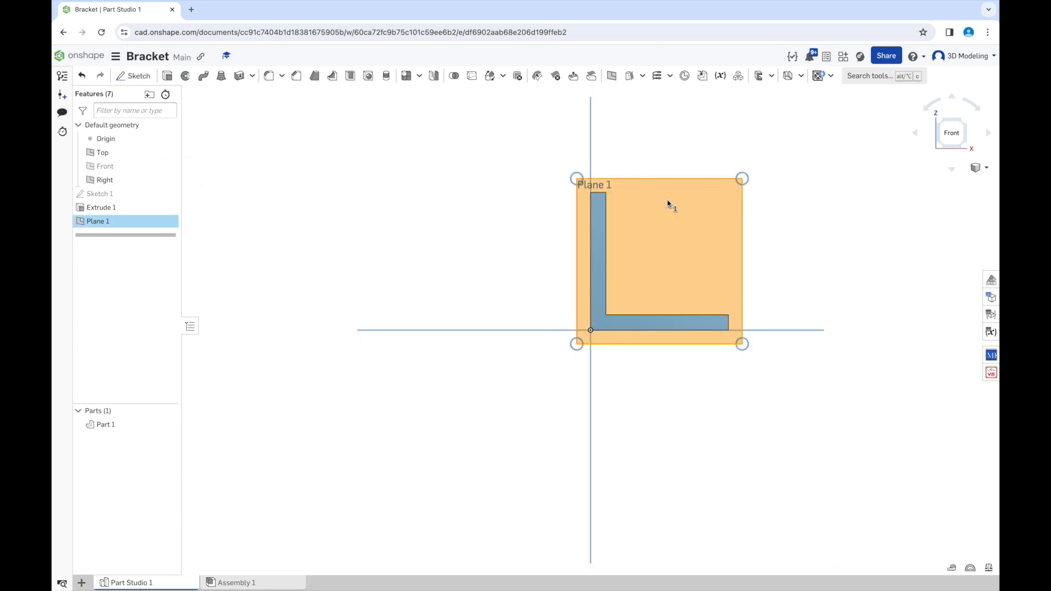
{"action": "left_click", "coordinate": [134, 75]}
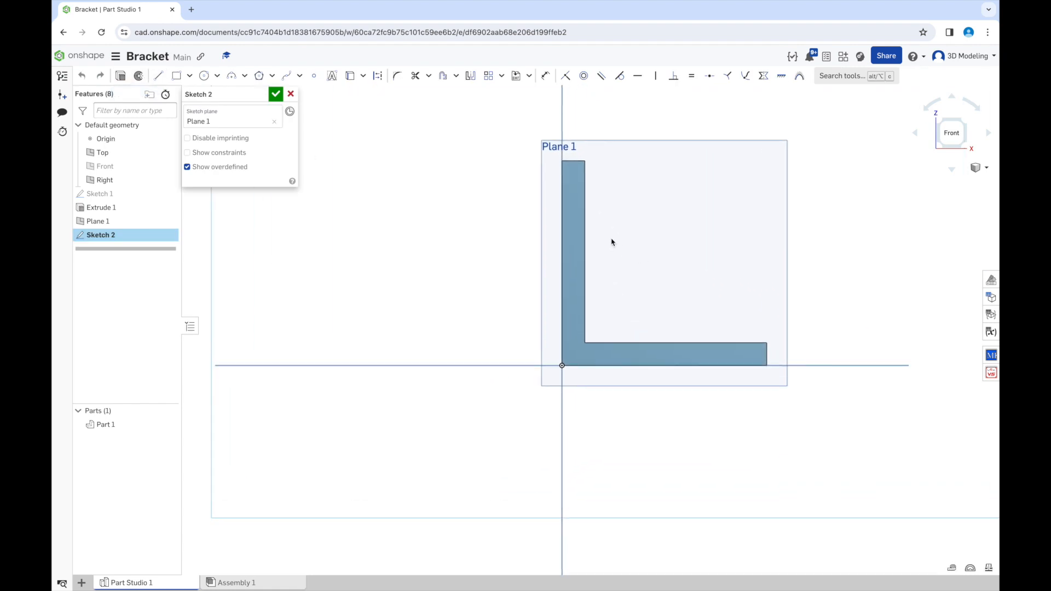
{"action": "mouse_move", "coordinate": [313, 75]}
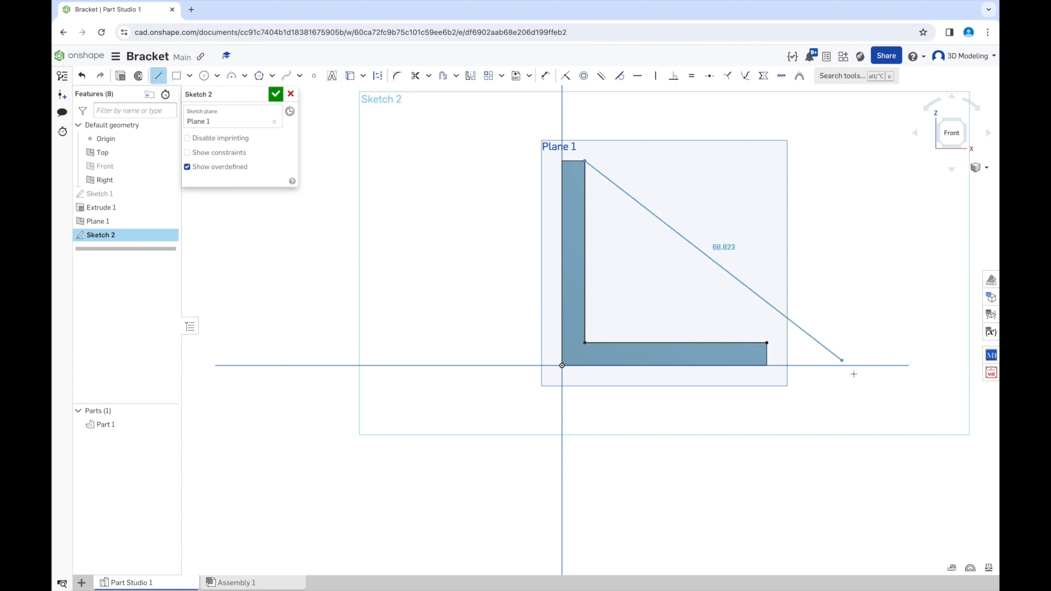
{"action": "left_click_drag", "start_coordinate": [841, 359], "coordinate": [766, 342]}
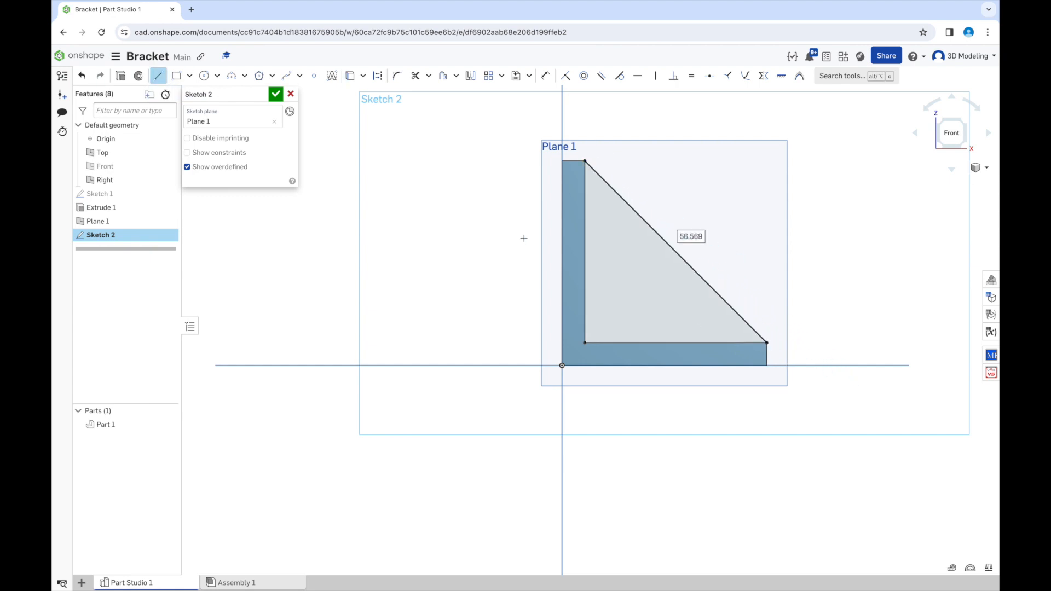
{"action": "left_click", "coordinate": [275, 94]}
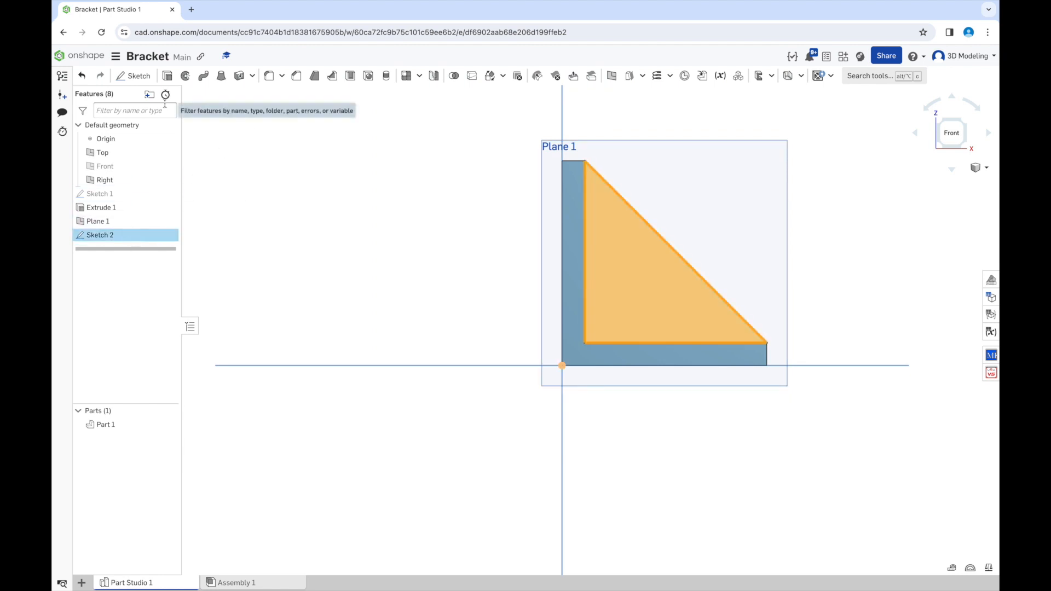
{"action": "mouse_move", "coordinate": [168, 75]}
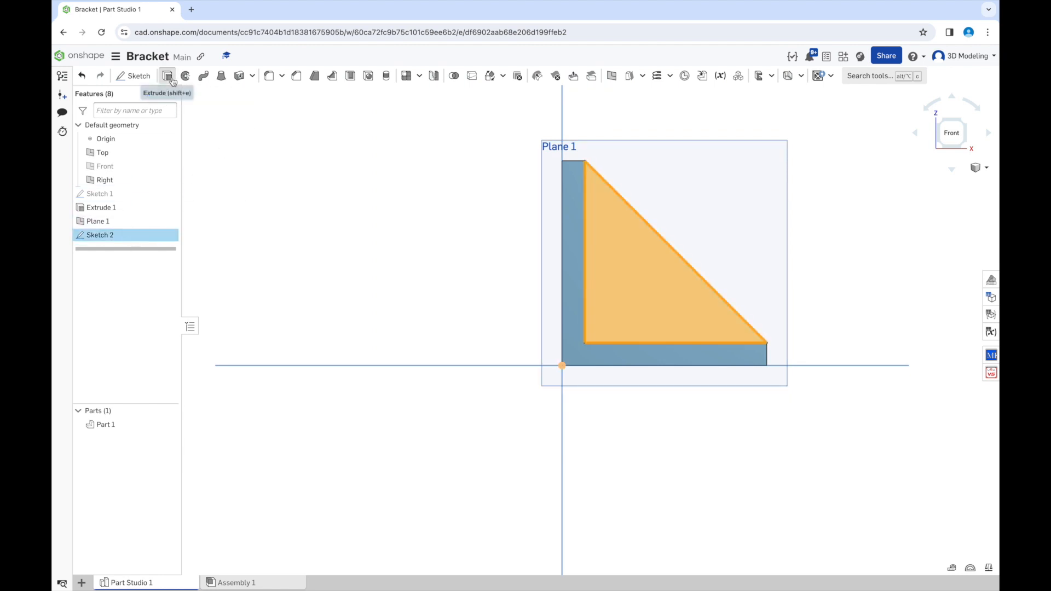
- Extrude the triangle symmetrically to 5 mm depth, adding it to the bracket
{"action": "left_click", "coordinate": [167, 76]}
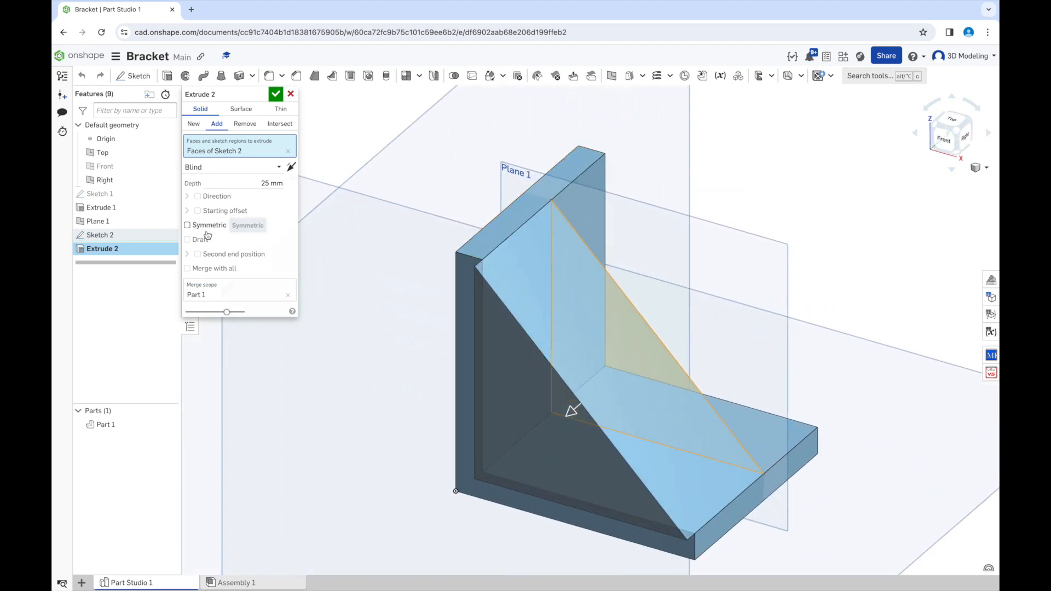
{"action": "left_click", "coordinate": [188, 224]}
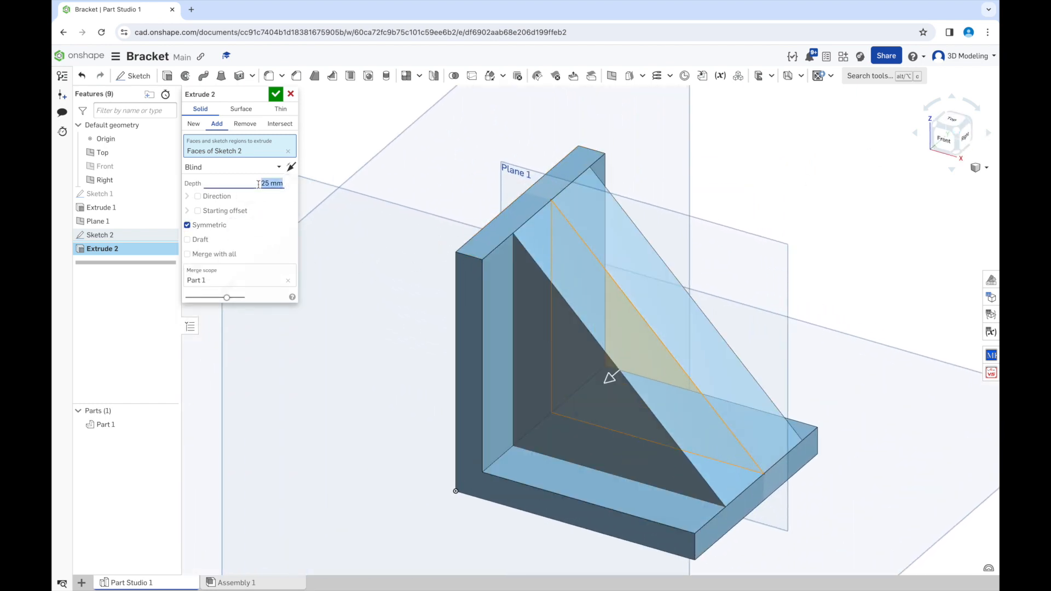
{"action": "type", "text": "5 mm"}
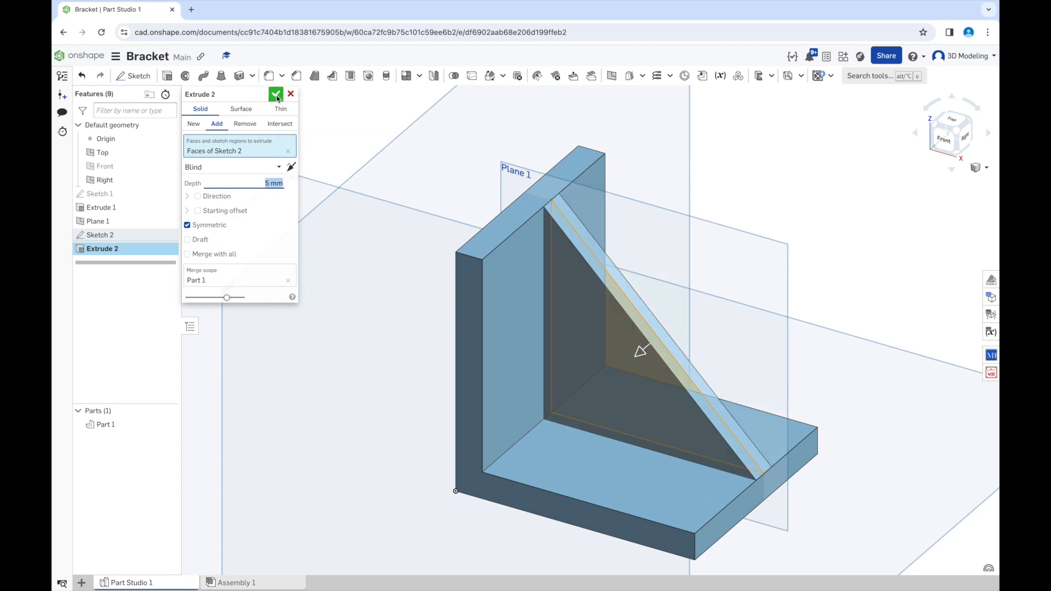
{"action": "left_click", "coordinate": [275, 94]}
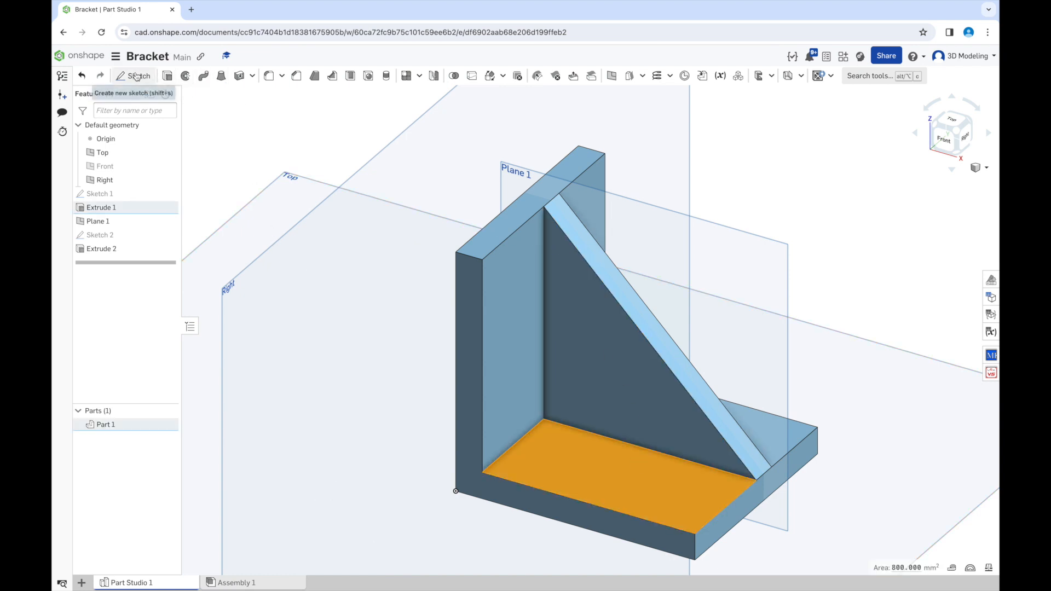
- Start Sketch 3 on the base top face, checking Extrude 1 depth and Plane 1 offset
{"action": "left_click", "coordinate": [134, 75]}
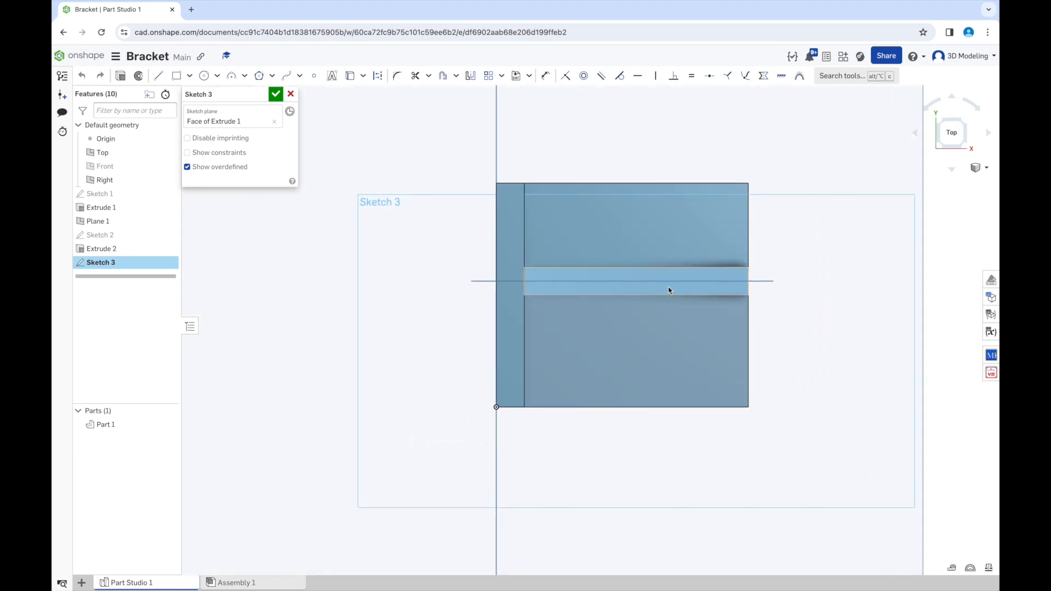
{"action": "mouse_move", "coordinate": [122, 209]}
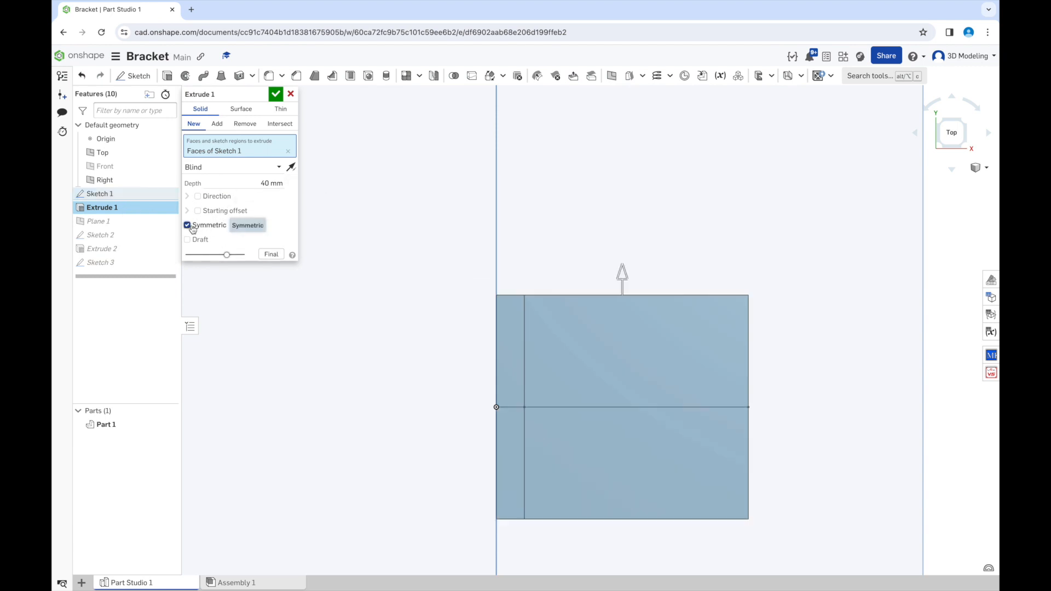
{"action": "left_click", "coordinate": [275, 94]}
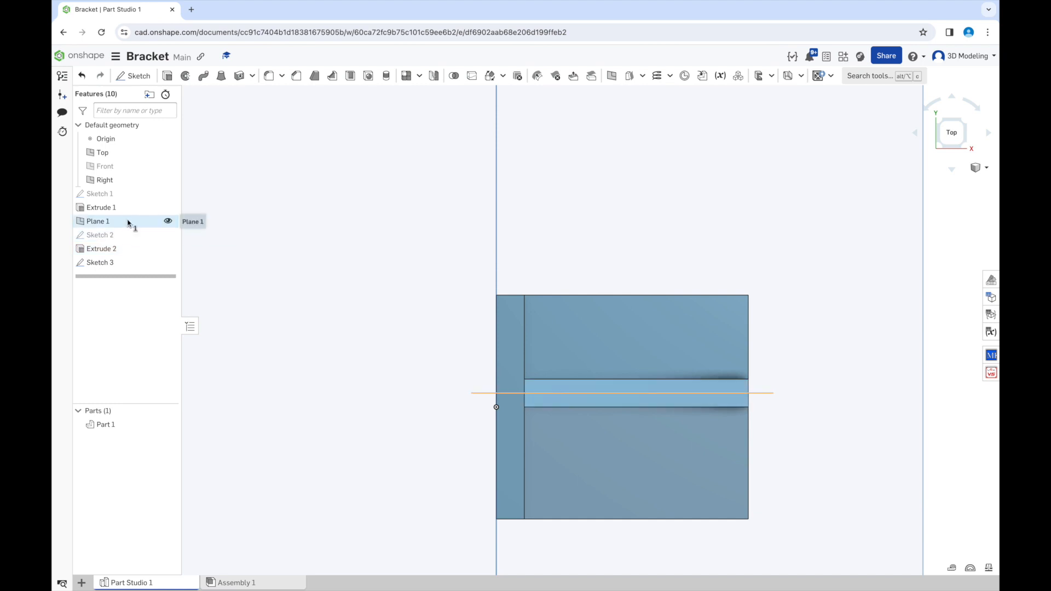
{"action": "double_click", "coordinate": [98, 221]}
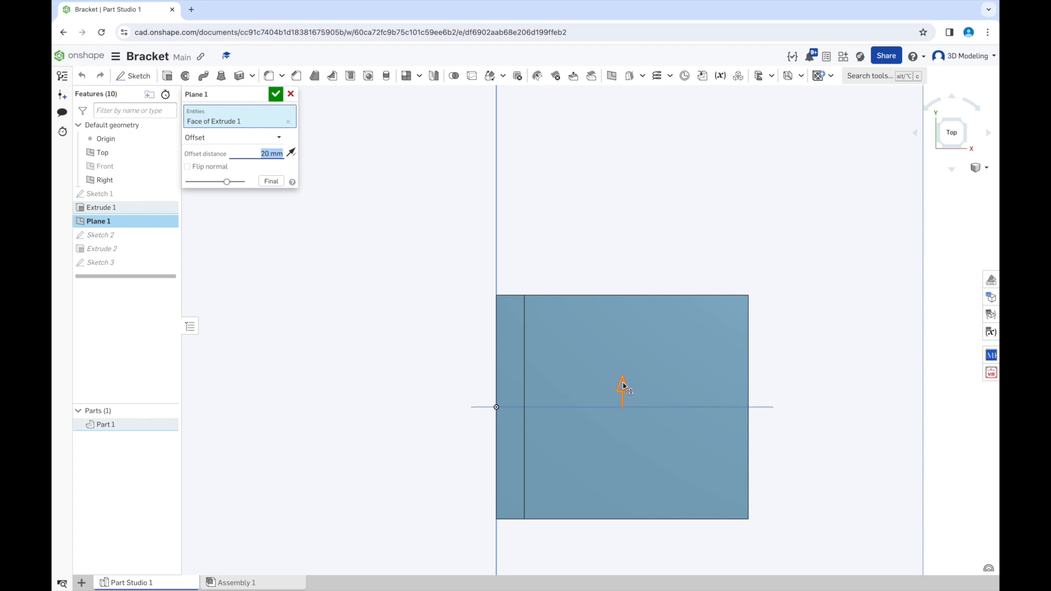
{"action": "left_click", "coordinate": [275, 93]}
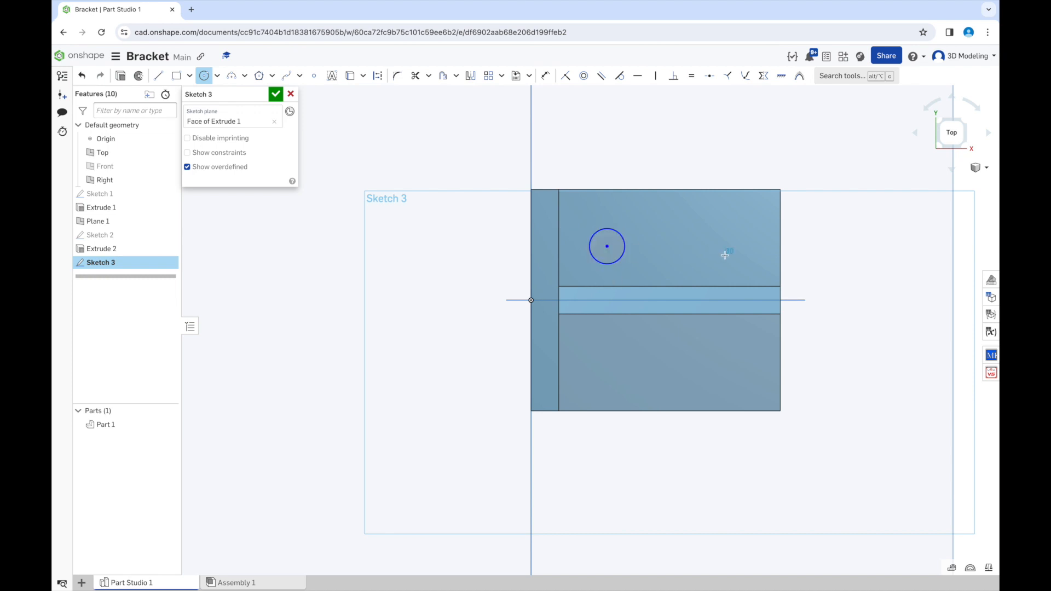
- Draw four circles on construction-rectangle corners and constrain them coincident and equal
{"action": "left_click", "coordinate": [724, 254]}
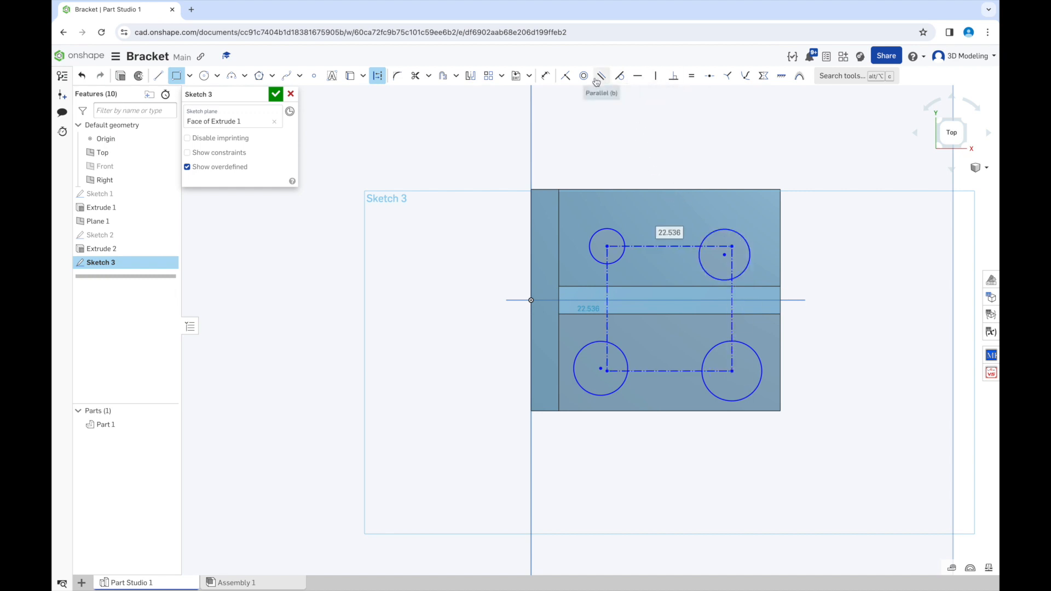
{"action": "left_click", "coordinate": [565, 76]}
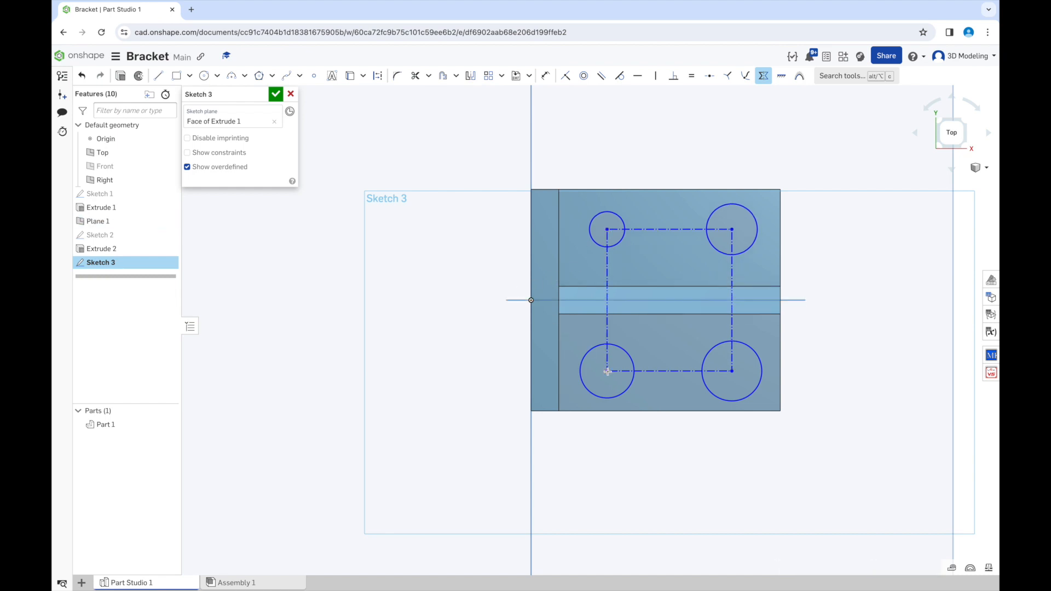
{"action": "mouse_move", "coordinate": [691, 75]}
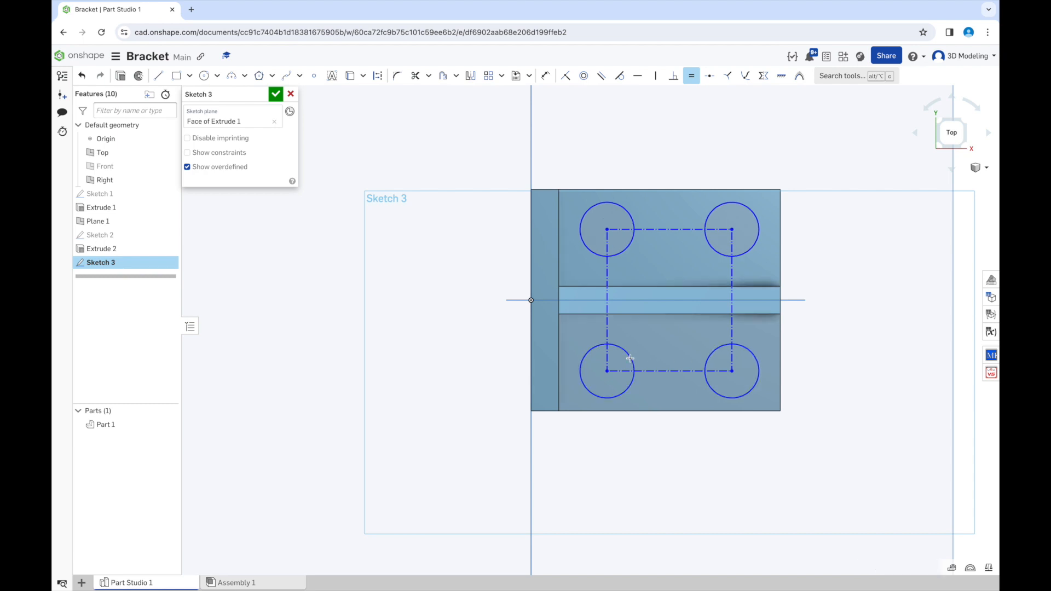
- Dimension the holes Ø4 mm, 25 mm apart with 10 mm offsets, and finish the sketch
{"action": "left_click", "coordinate": [606, 370]}
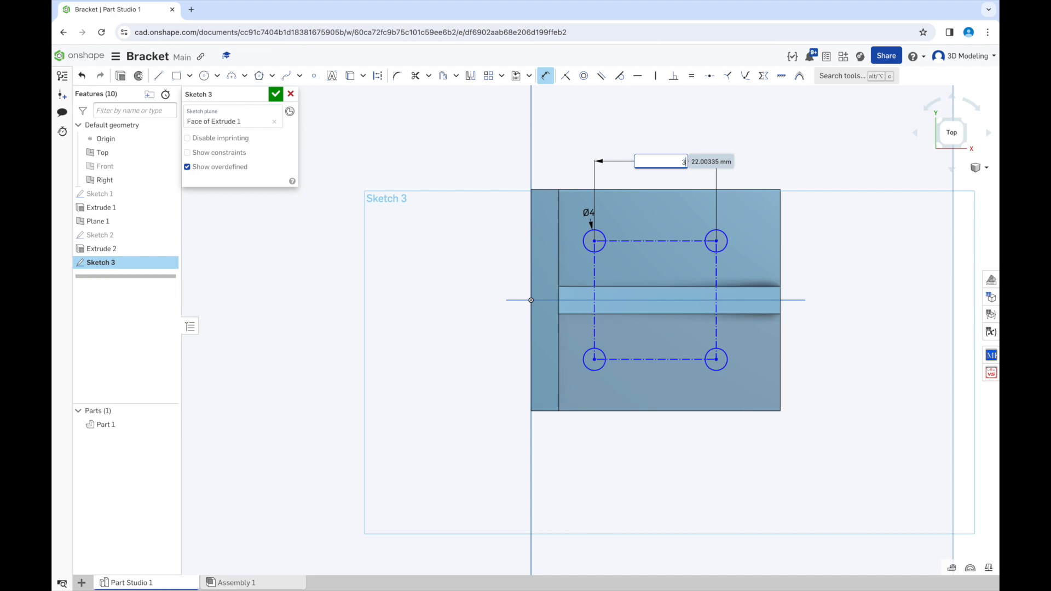
{"action": "type", "text": "30"}
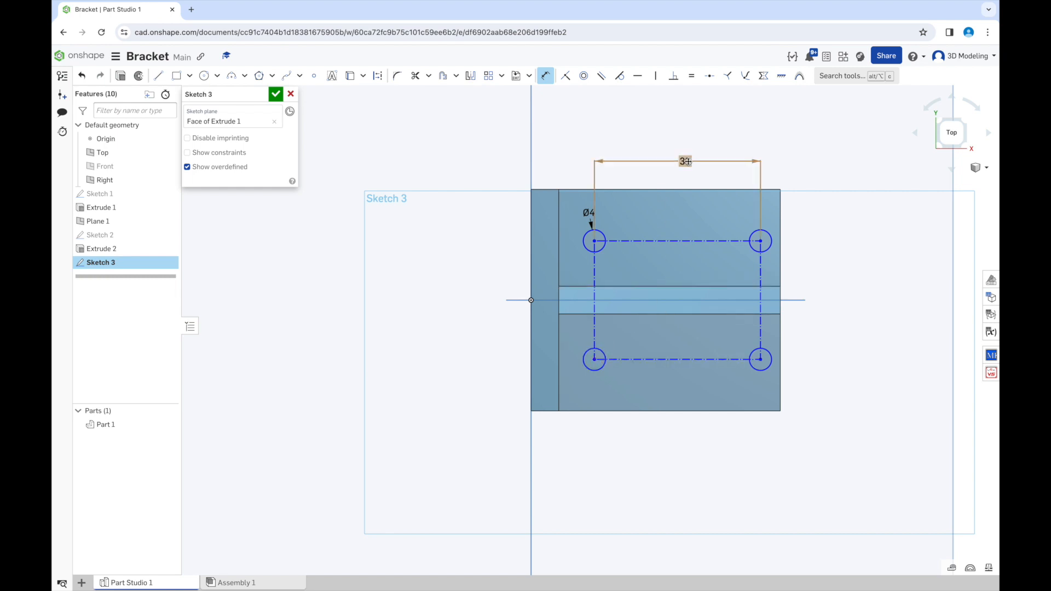
{"action": "type", "text": "30"}
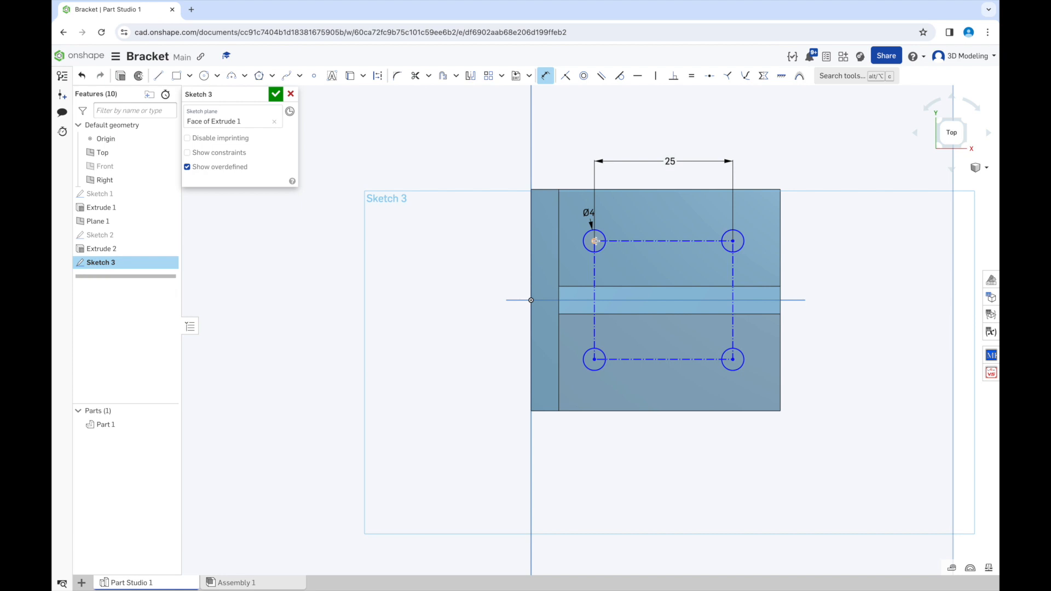
{"action": "left_click", "coordinate": [595, 241]}
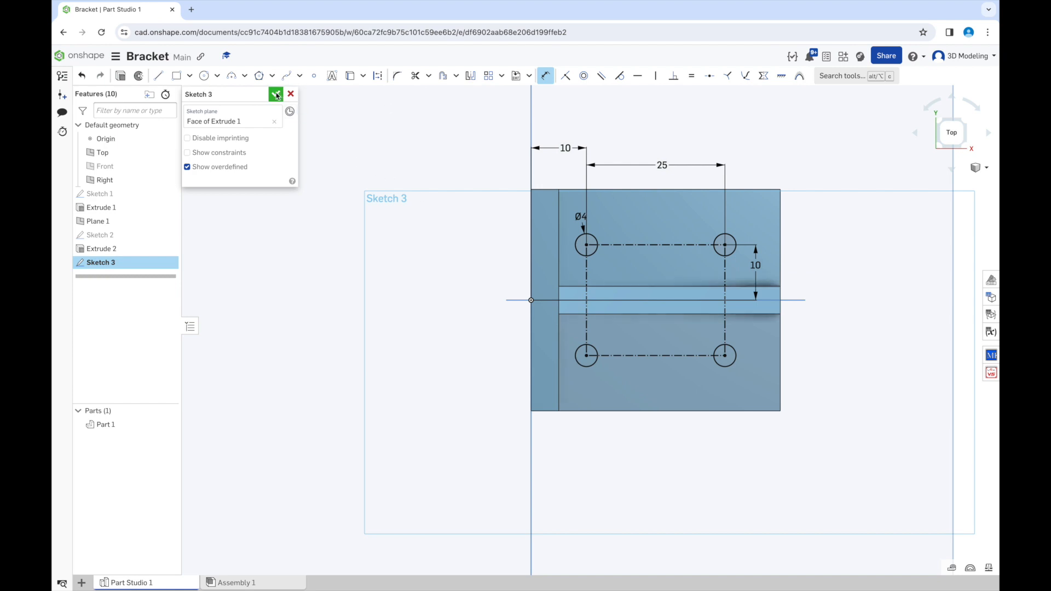
{"action": "left_click", "coordinate": [275, 93]}
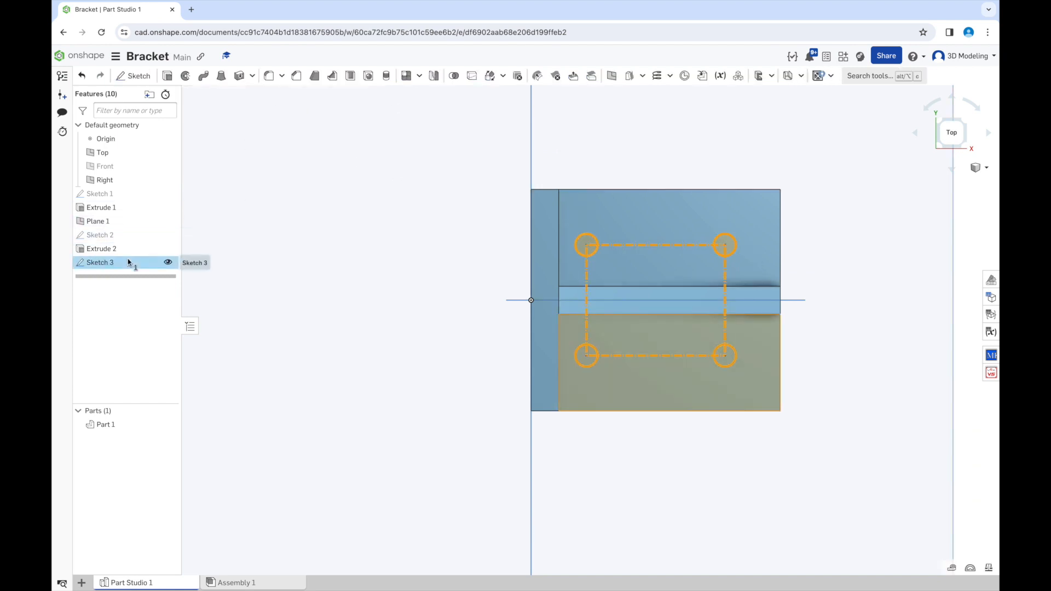
- Cancel the stray Sketch 4 and extrude-remove the Sketch 3 circles through the base
{"action": "left_click", "coordinate": [135, 75]}
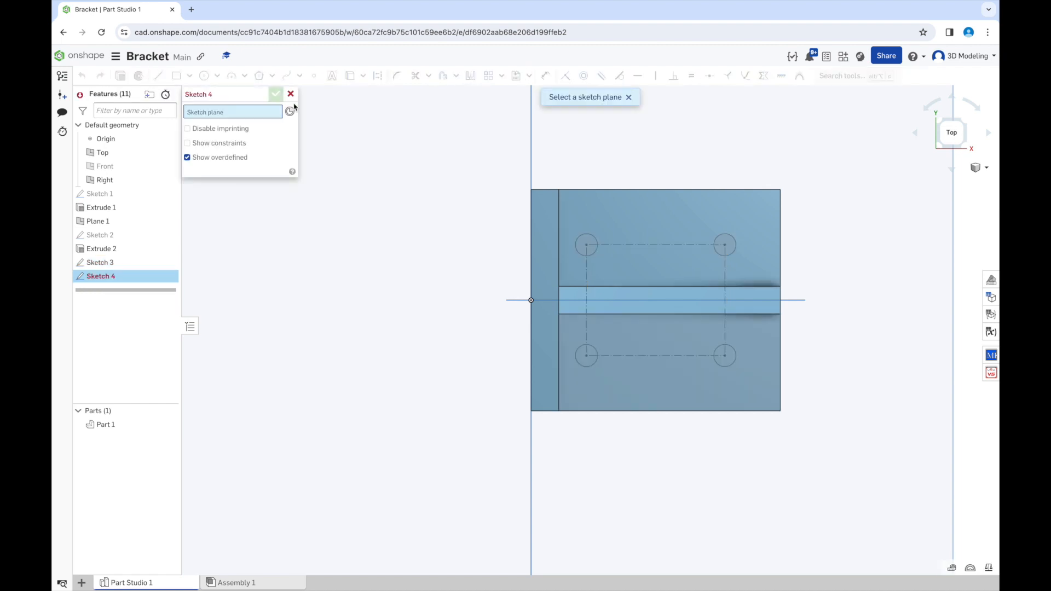
{"action": "left_click", "coordinate": [290, 94]}
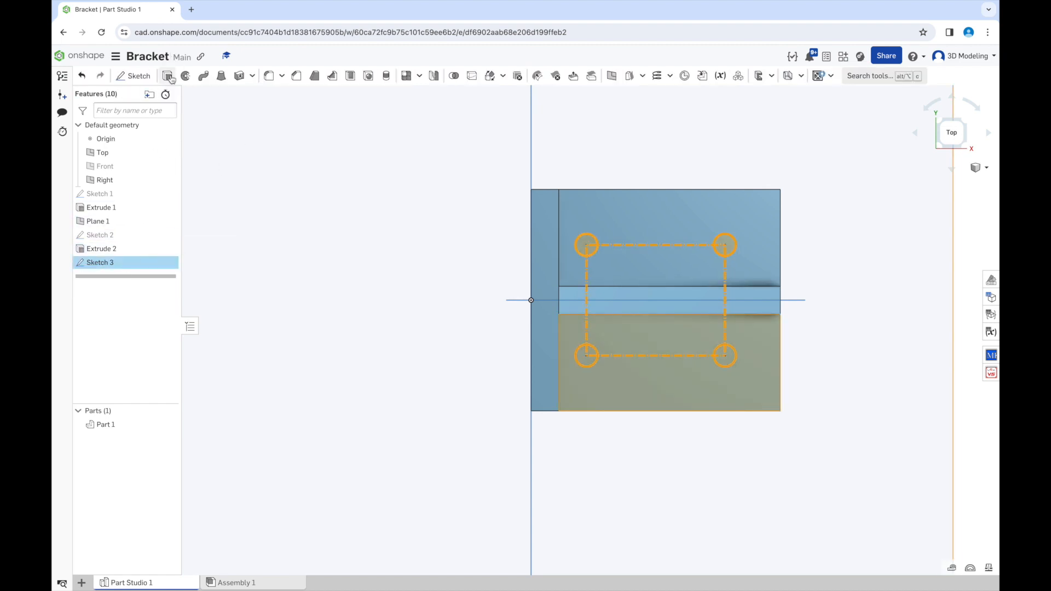
{"action": "left_click", "coordinate": [168, 75]}
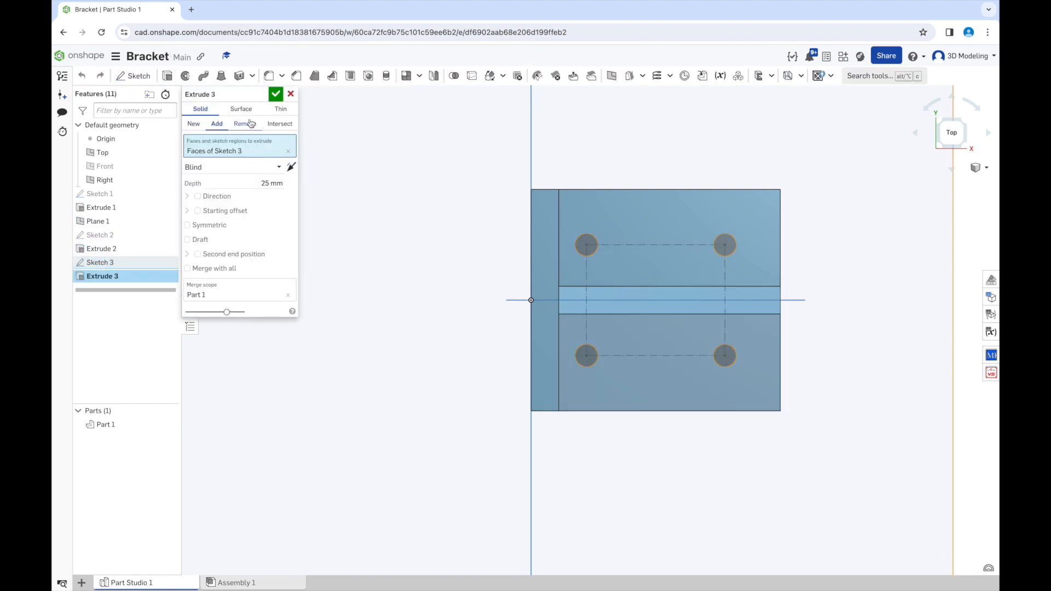
{"action": "left_click", "coordinate": [275, 94]}
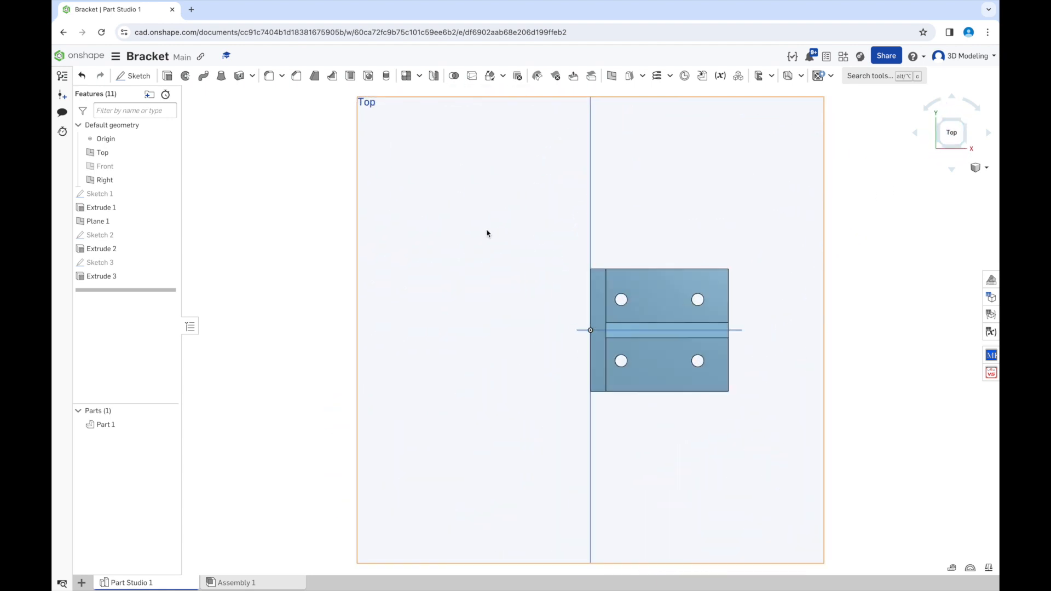
- Edit Sketch 3 to space the holes 20 mm apart and 15 mm from the edge
{"action": "double_click", "coordinate": [100, 262]}
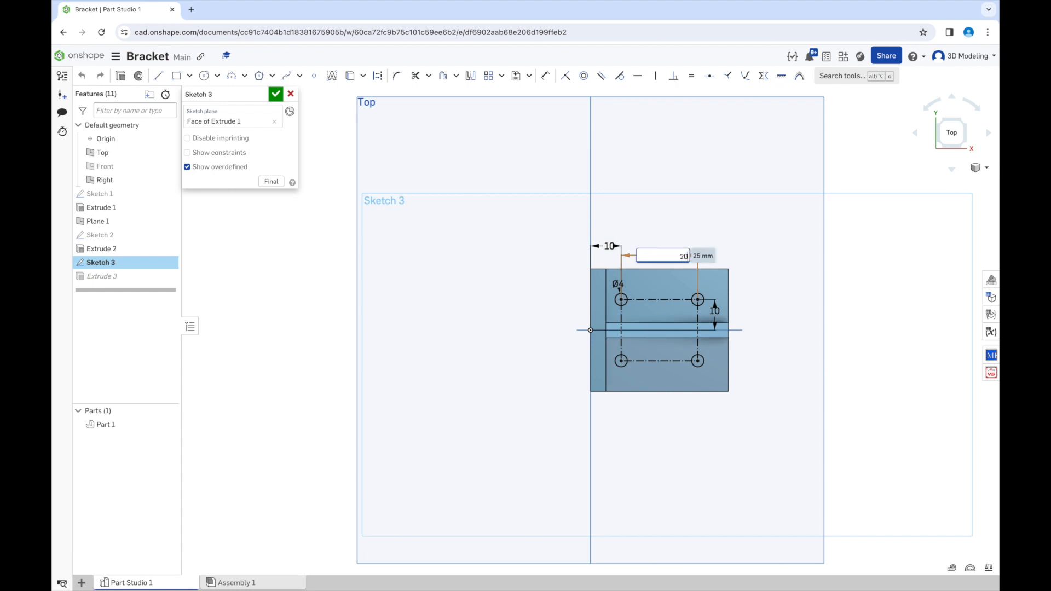
{"action": "type", "text": "20"}
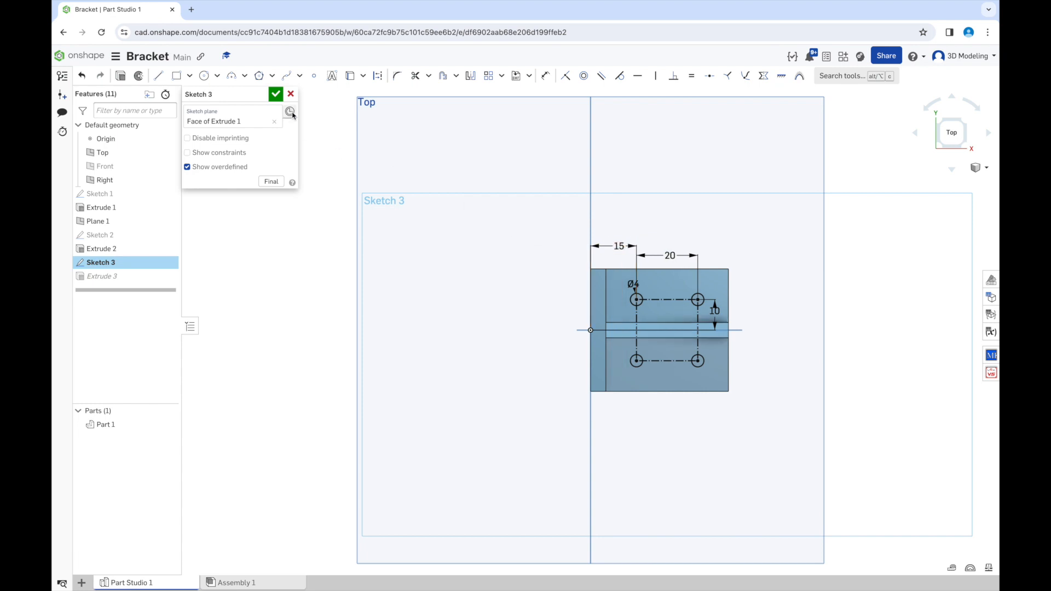
{"action": "left_click", "coordinate": [276, 93]}
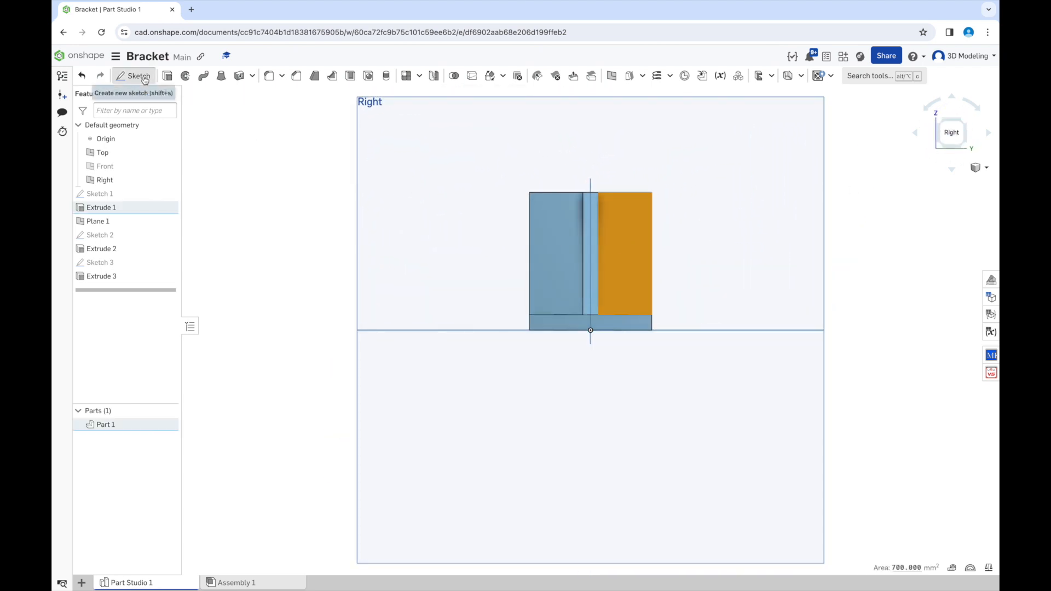
- Start Sketch 4 on the upright face with hole circles and a centre-linking construction rectangle
{"action": "left_click", "coordinate": [138, 76]}
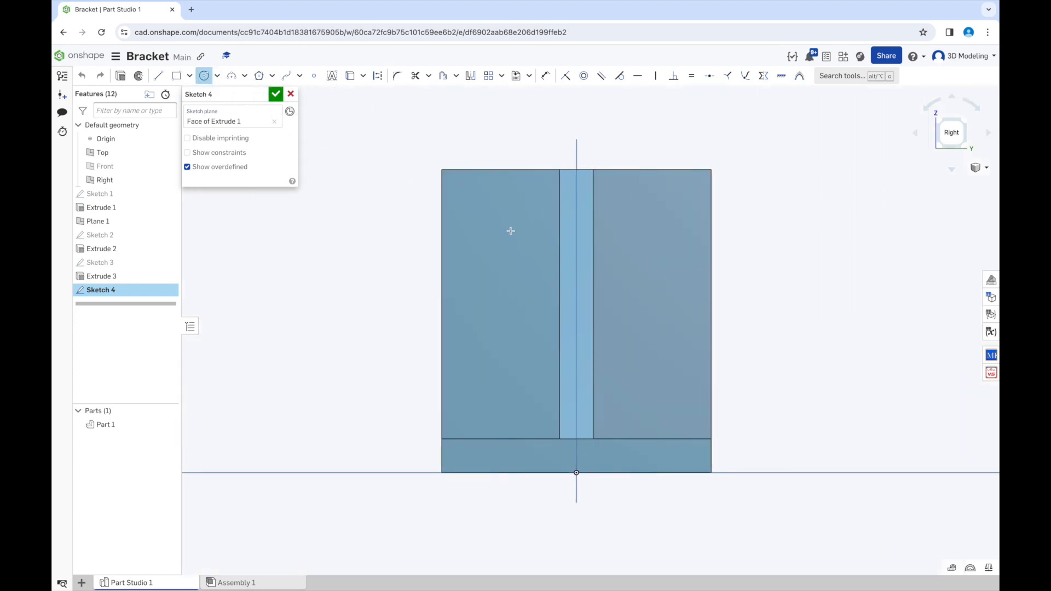
{"action": "left_click_drag", "start_coordinate": [511, 240], "coordinate": [539, 240]}
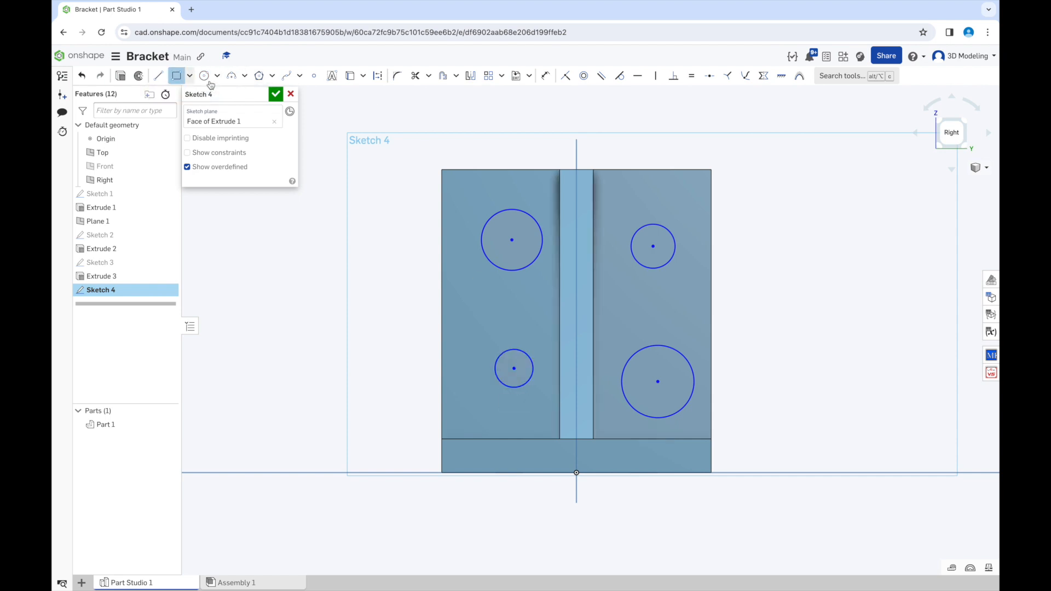
{"action": "left_click", "coordinate": [378, 75]}
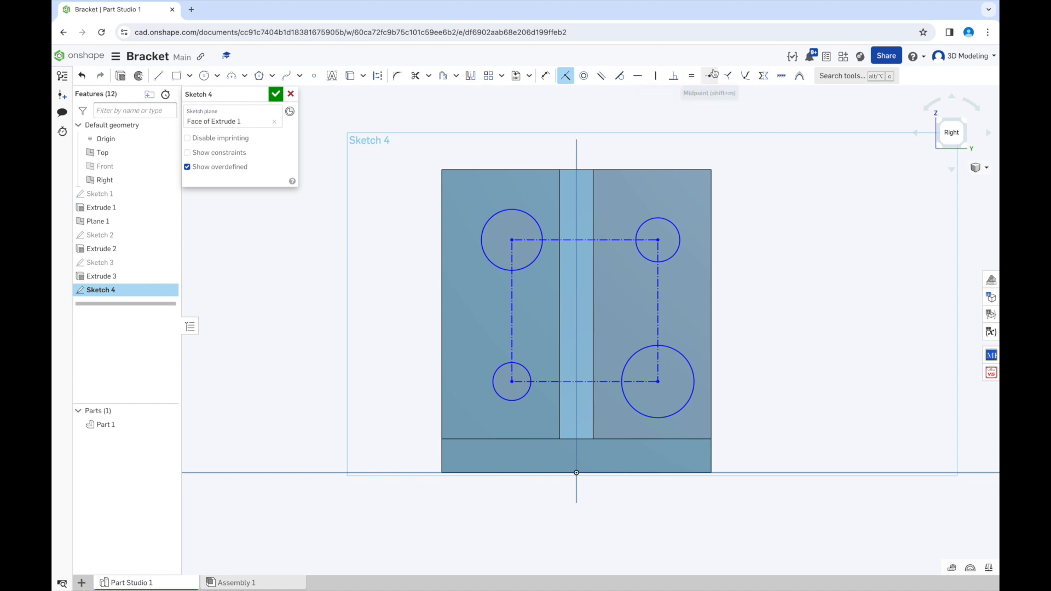
- Make the circles equal and dimension them Ø4, 20 apart, 15 and 15 offsets
{"action": "left_click", "coordinate": [512, 240]}
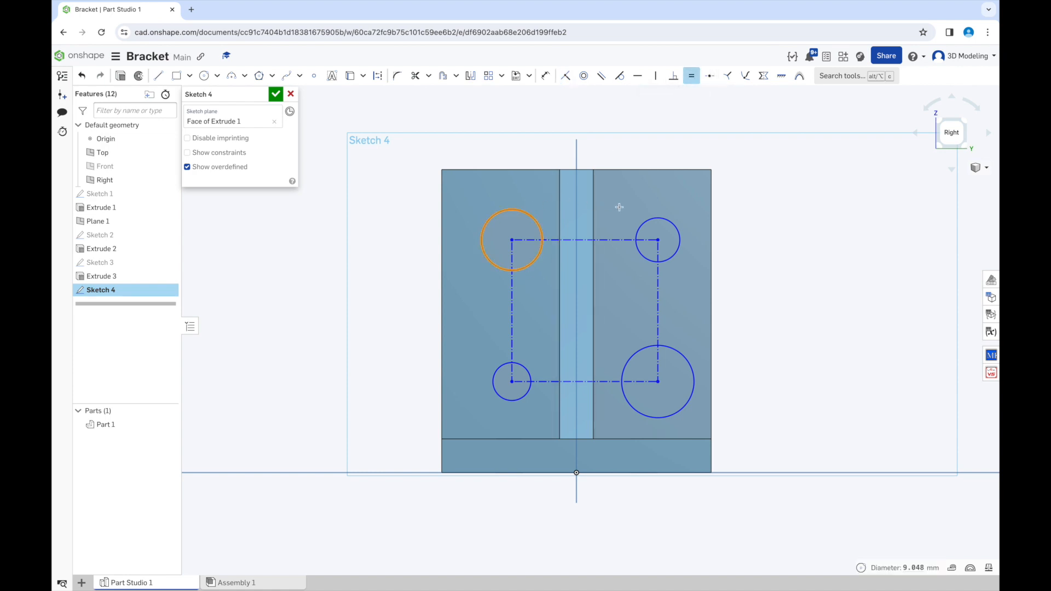
{"action": "left_click", "coordinate": [658, 240]}
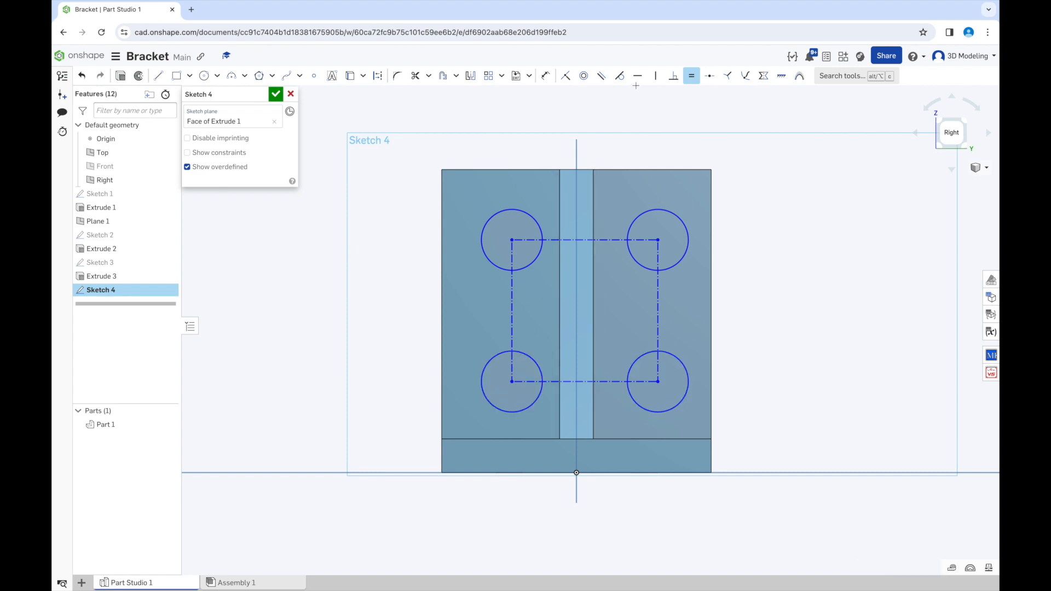
{"action": "mouse_move", "coordinate": [516, 210]}
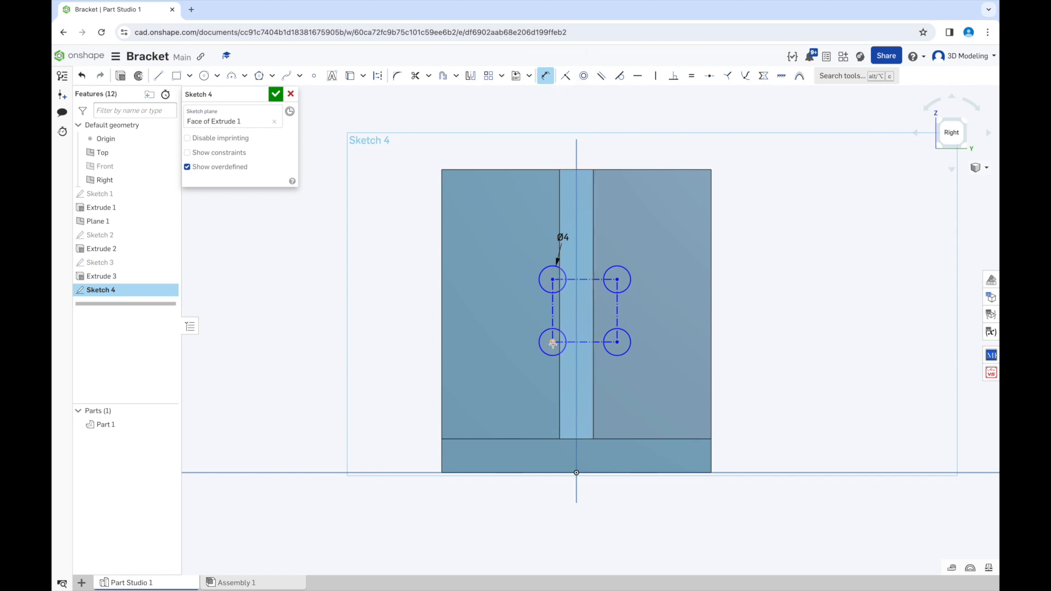
{"action": "left_click_drag", "start_coordinate": [553, 343], "coordinate": [576, 472]}
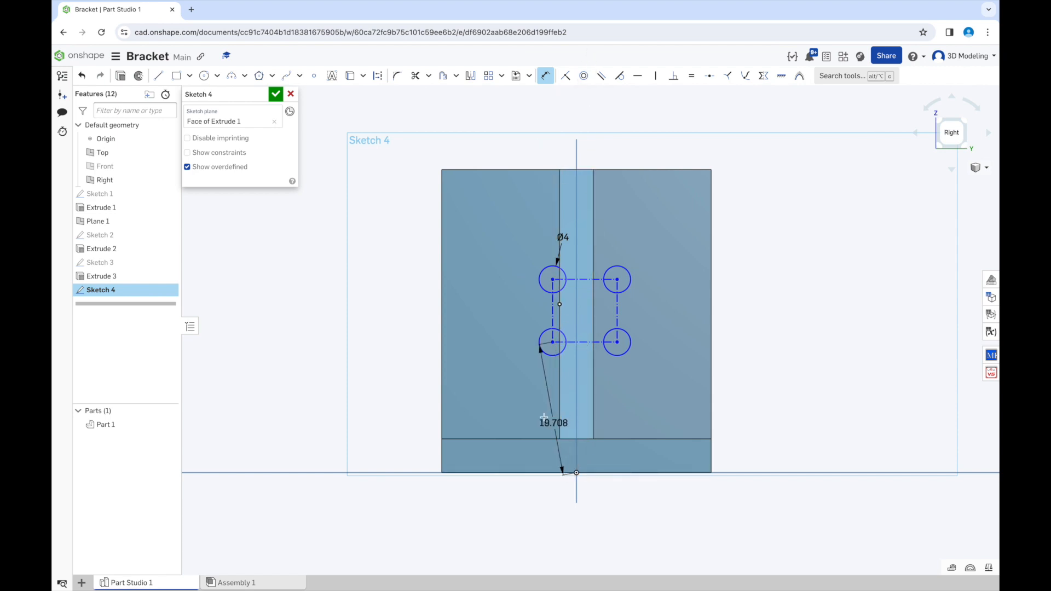
{"action": "type", "text": "15"}
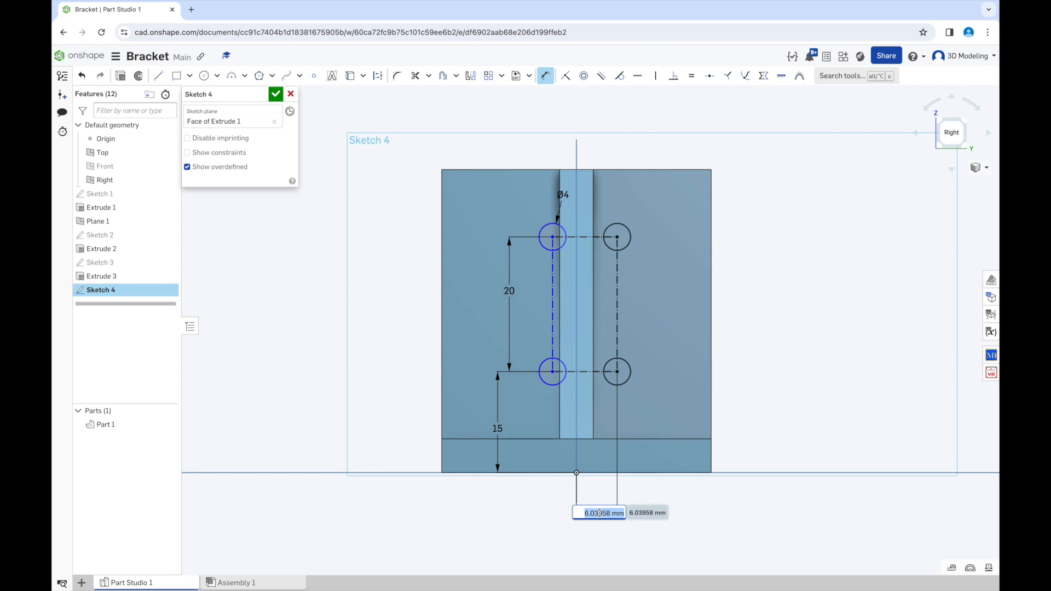
{"action": "type", "text": "1"}
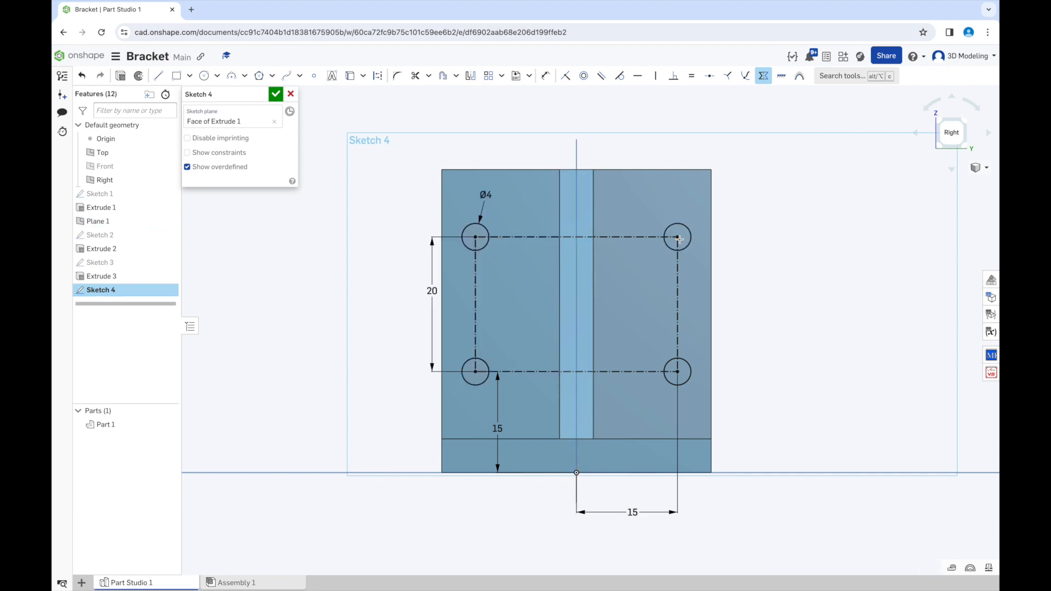
{"action": "mouse_move", "coordinate": [635, 531]}
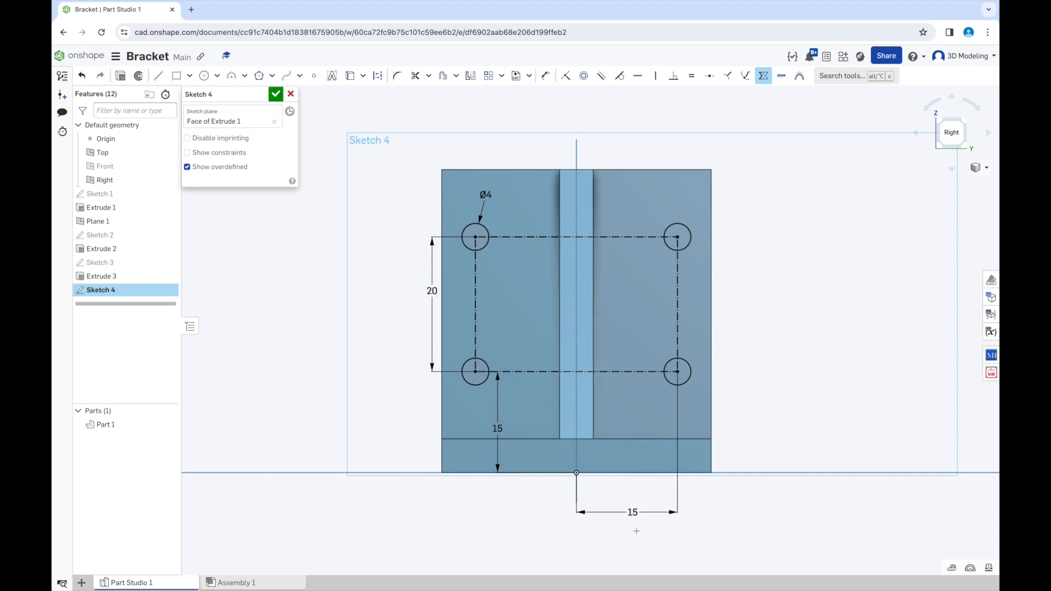
{"action": "left_click", "coordinate": [633, 513]}
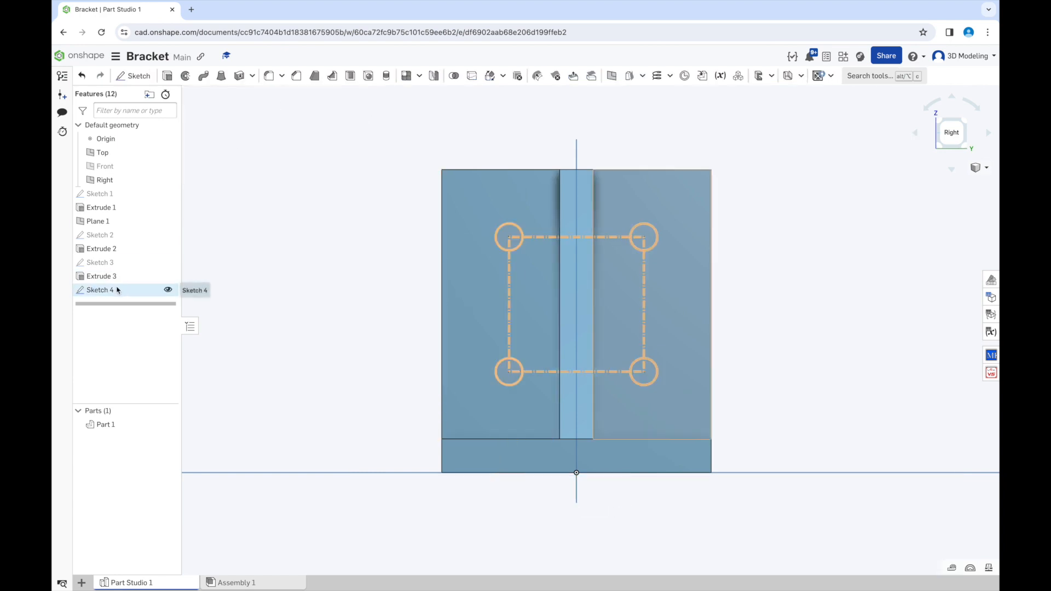
- Extrude Sketch 4 as Remove, cutting the four 4 mm holes through the upright
{"action": "left_click", "coordinate": [166, 75]}
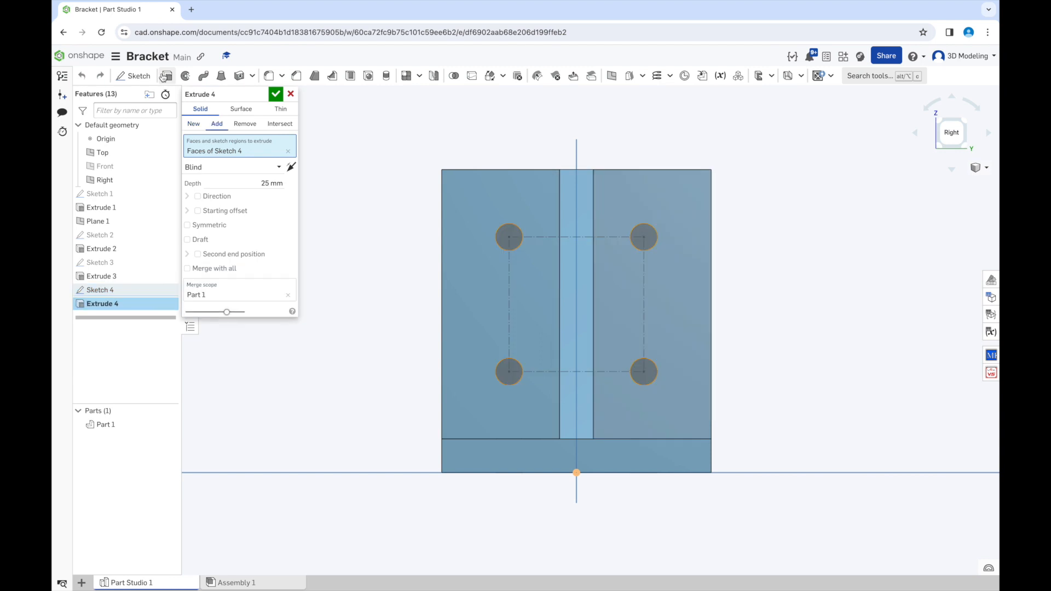
{"action": "left_click", "coordinate": [245, 124]}
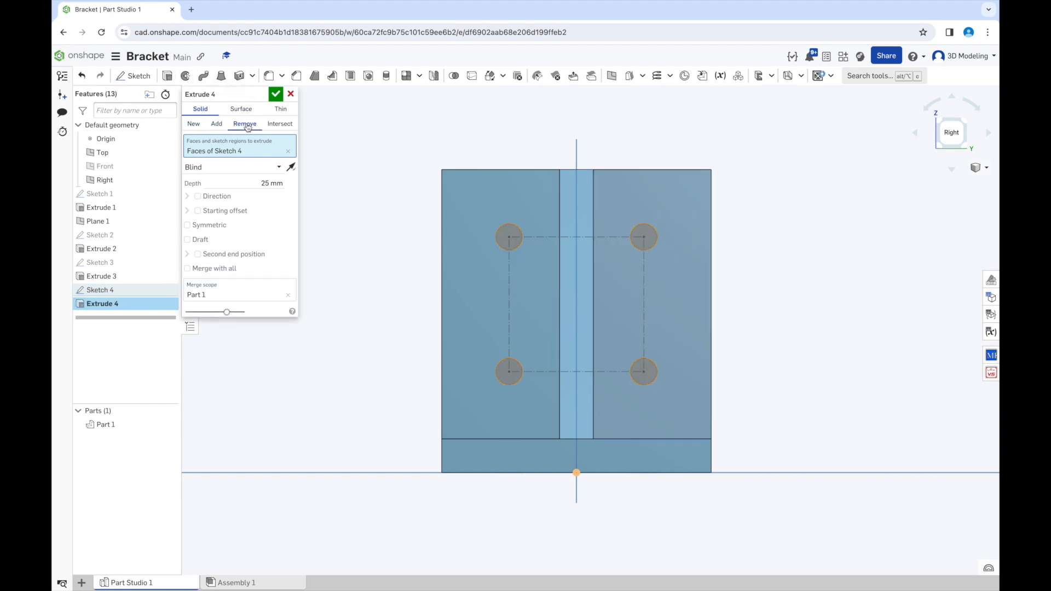
{"action": "left_click", "coordinate": [275, 94]}
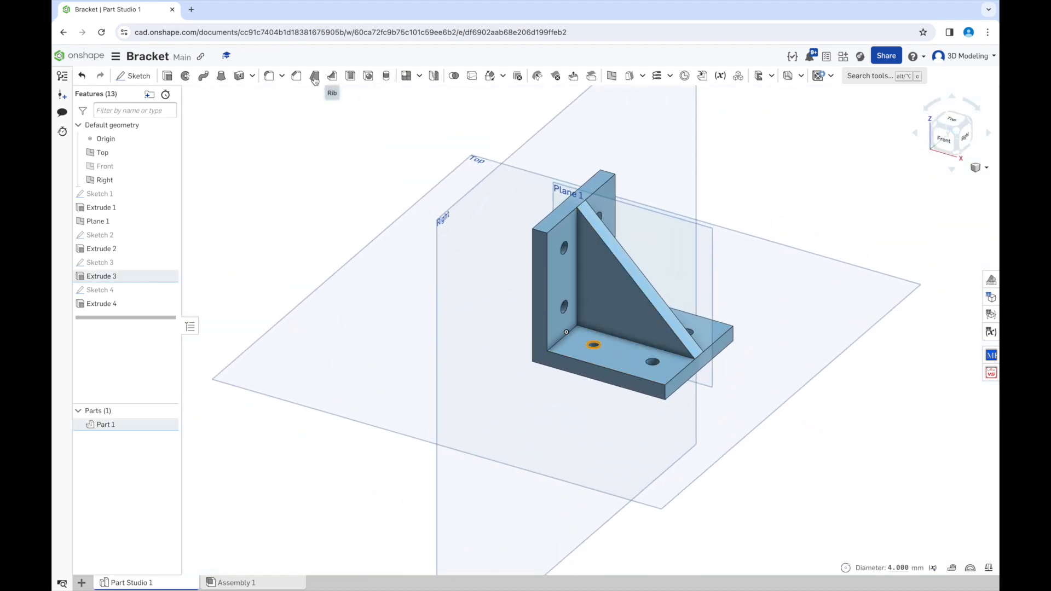
- Apply a 2 mm chamfer to the base and upright hole rims and bracket edges
{"action": "left_click", "coordinate": [297, 75]}
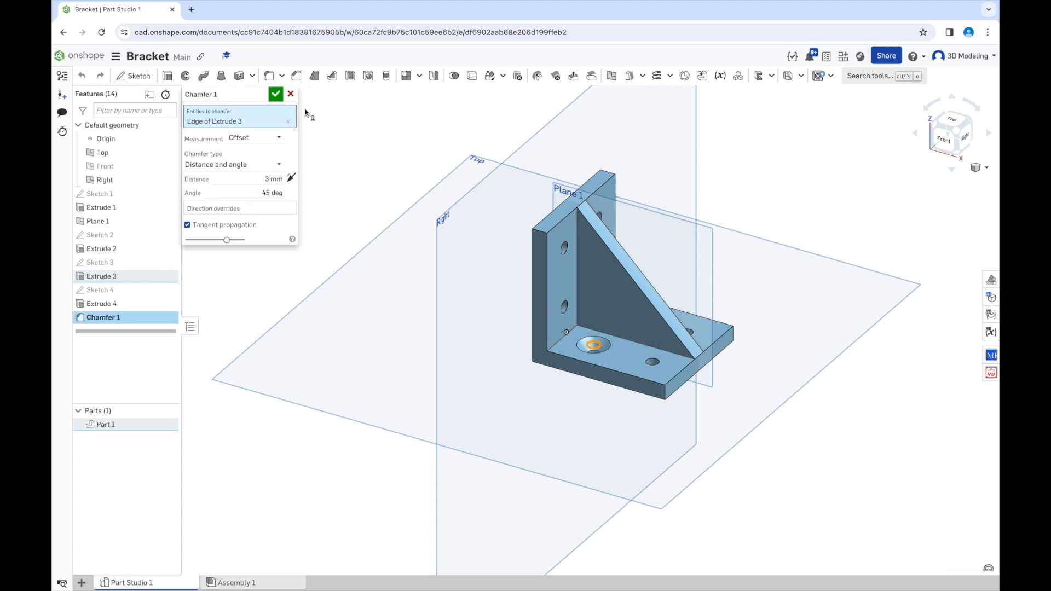
{"action": "left_click", "coordinate": [258, 179]}
{"action": "type", "text": "2"}
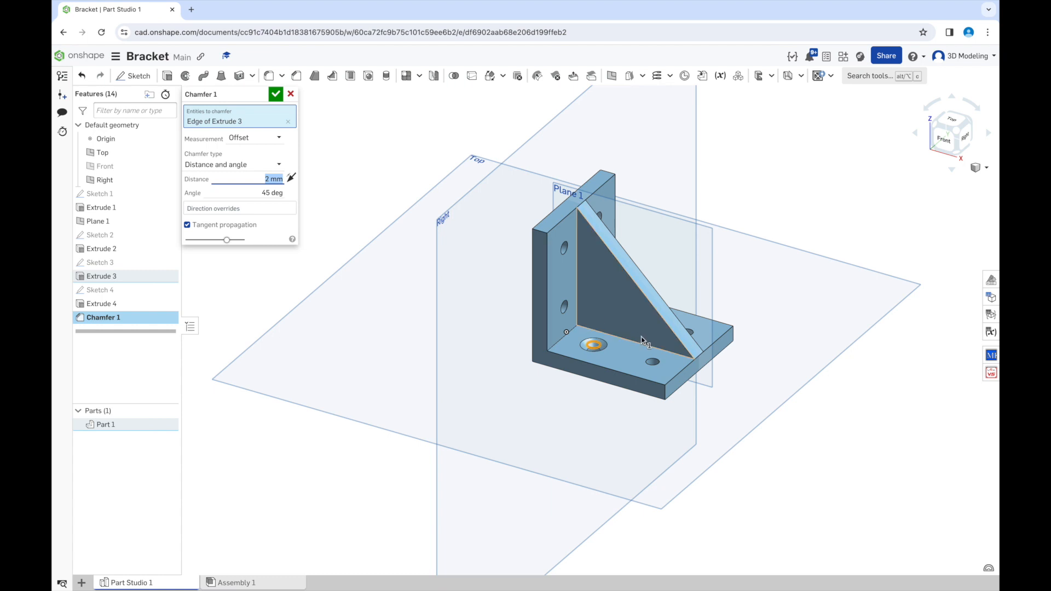
{"action": "left_click", "coordinate": [690, 335]}
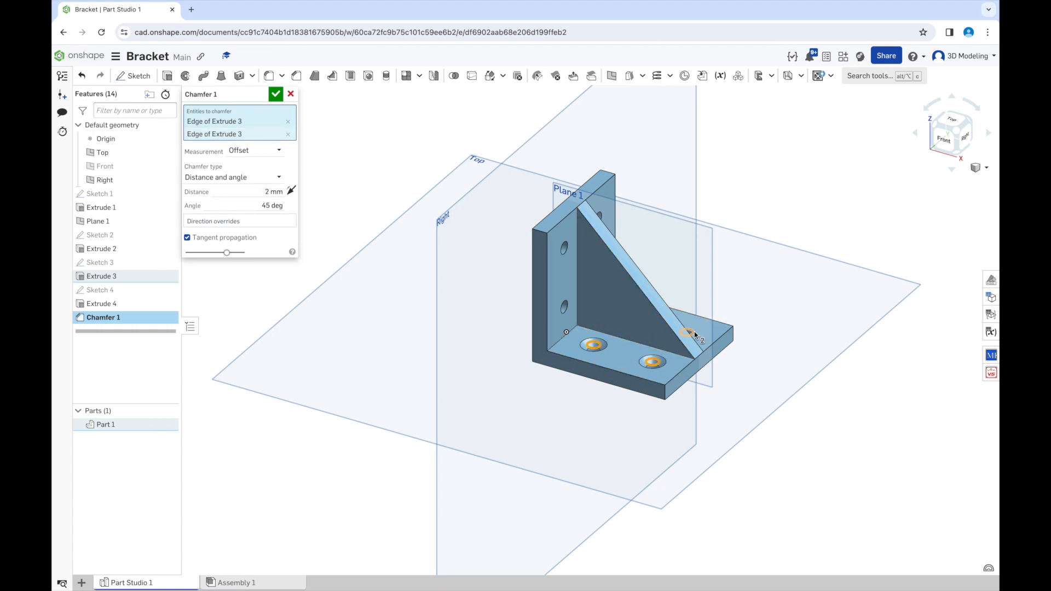
{"action": "left_click", "coordinate": [566, 307]}
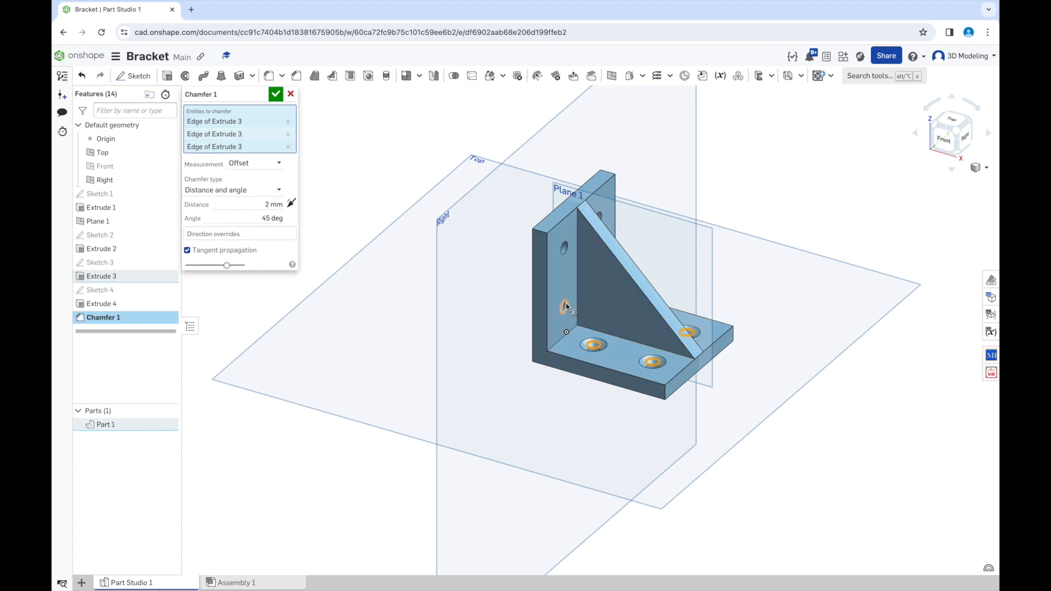
{"action": "left_click", "coordinate": [601, 213]}
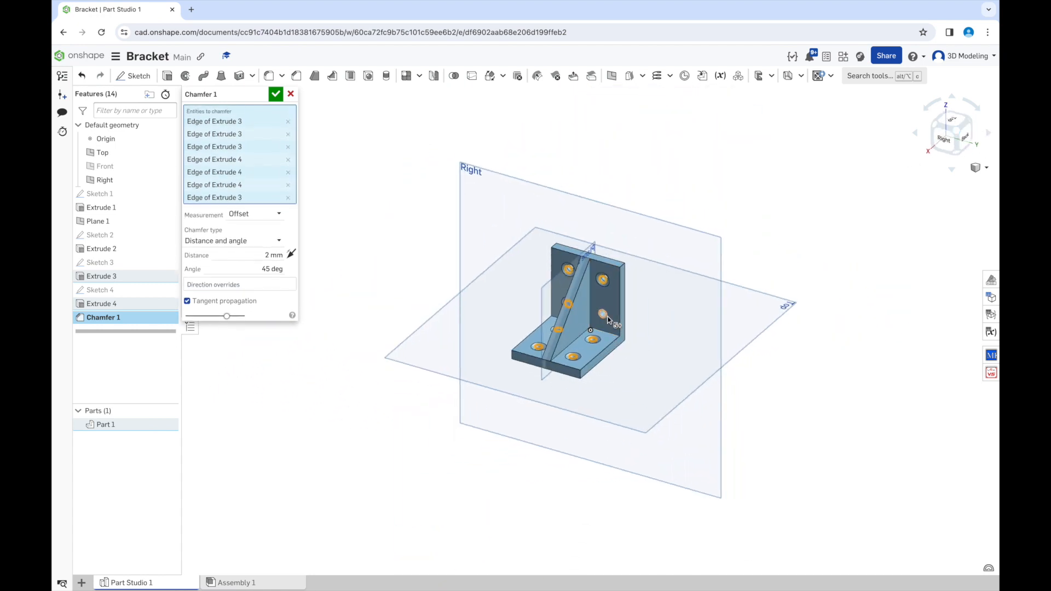
{"action": "left_click", "coordinate": [588, 295]}
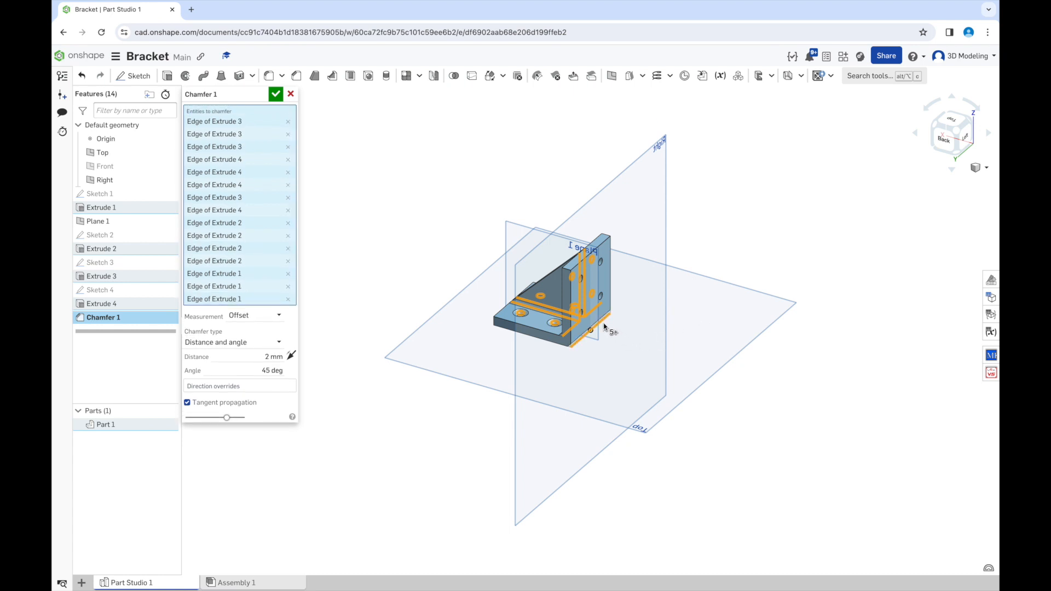
{"action": "mouse_move", "coordinate": [956, 94]}
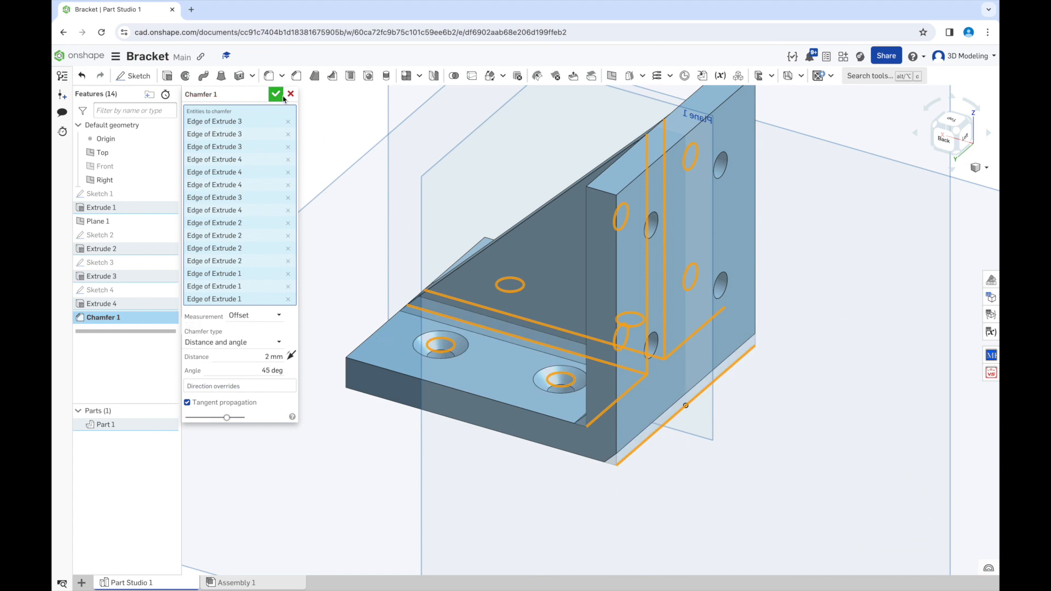
{"action": "left_click", "coordinate": [276, 93]}
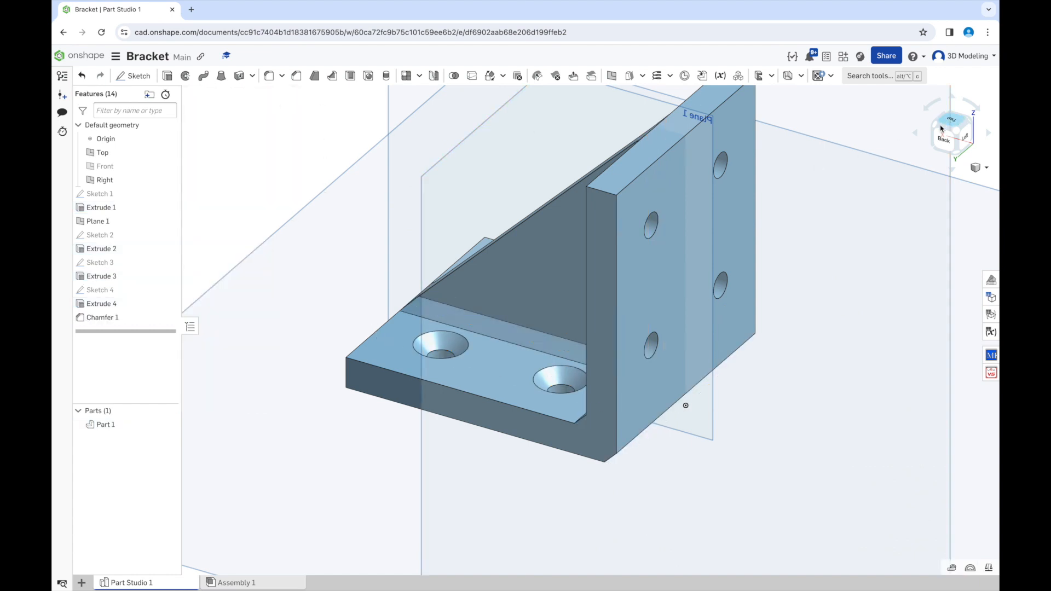